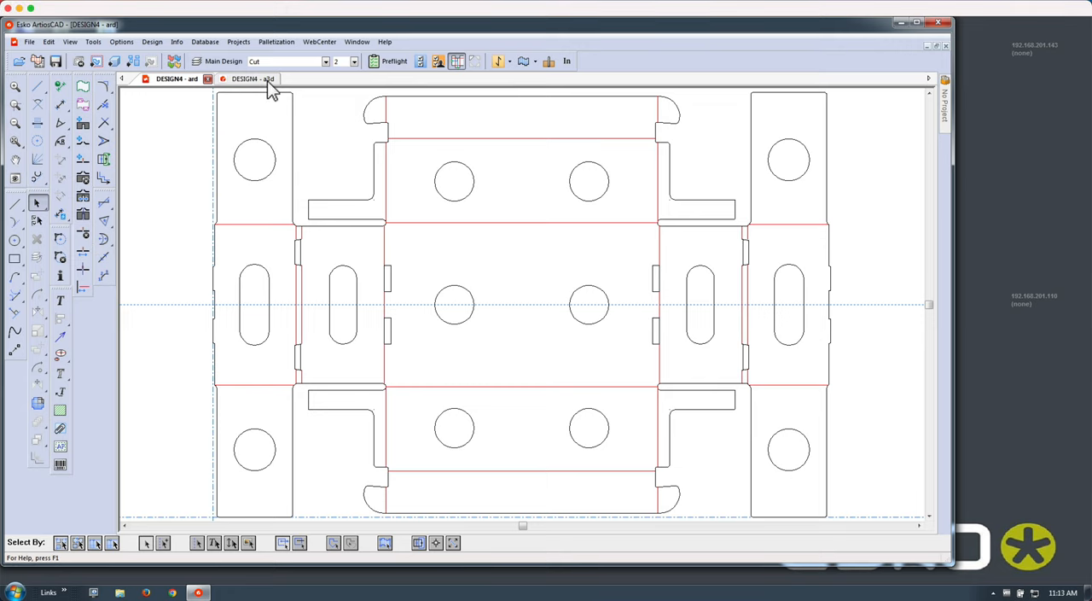
Show the folded 3D crate and bring up the Select Pallet list via Change Pallet
left_click(262, 78)
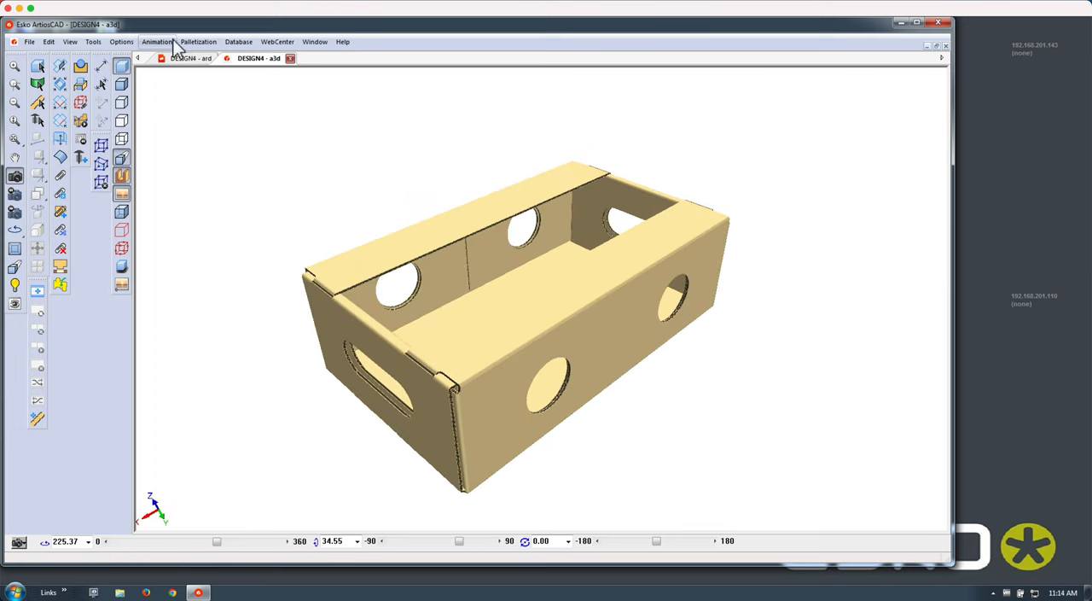
left_click(198, 41)
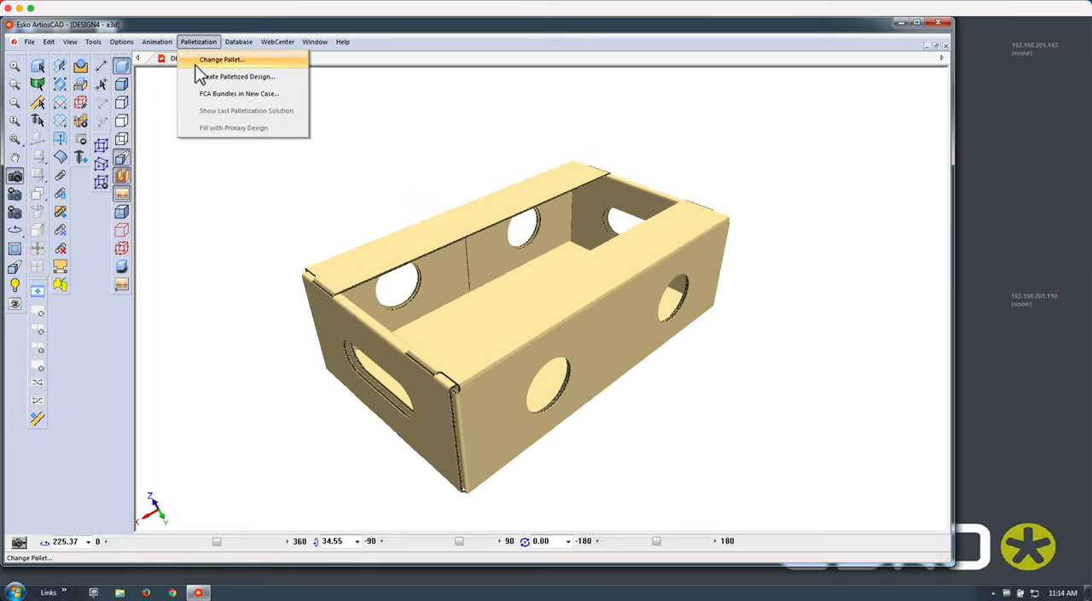
left_click(224, 59)
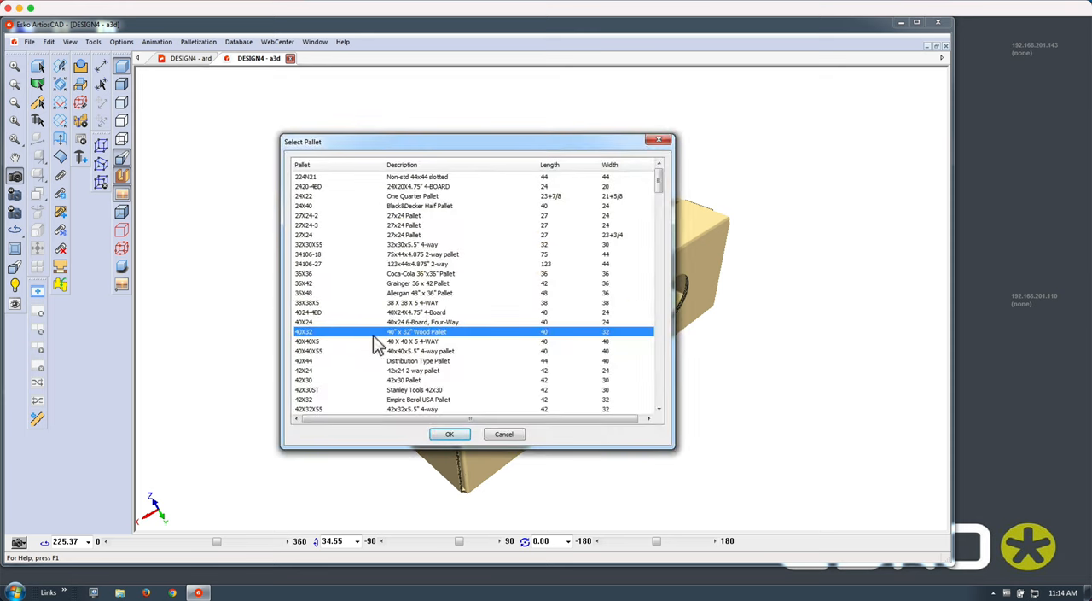
Accept the 40X32 wood pallet and run the CAPE Palletize calculation
left_click(450, 433)
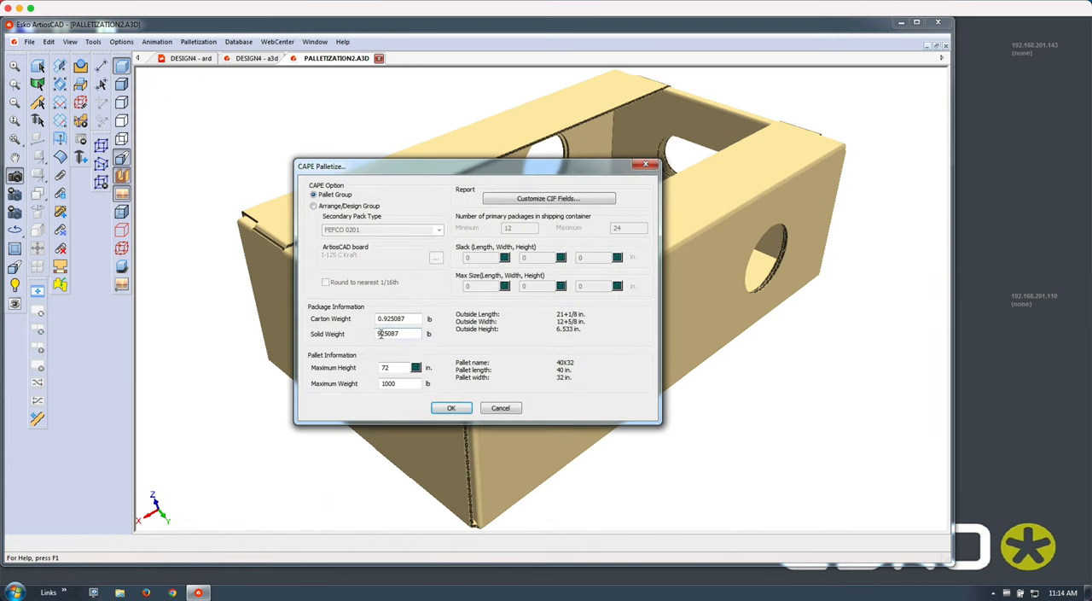
left_click(451, 407)
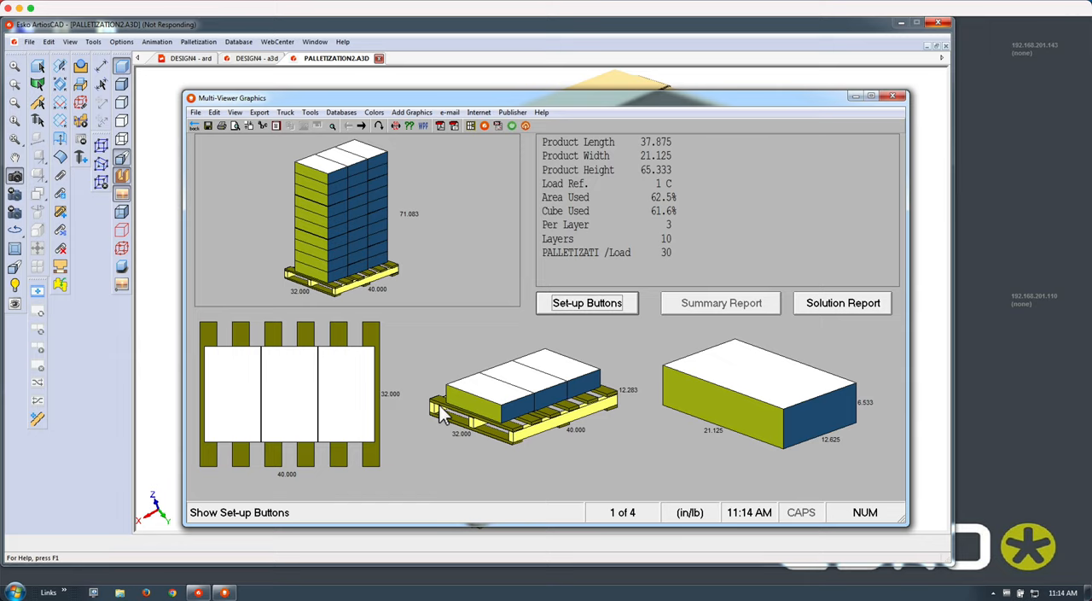
mouse_move(401, 209)
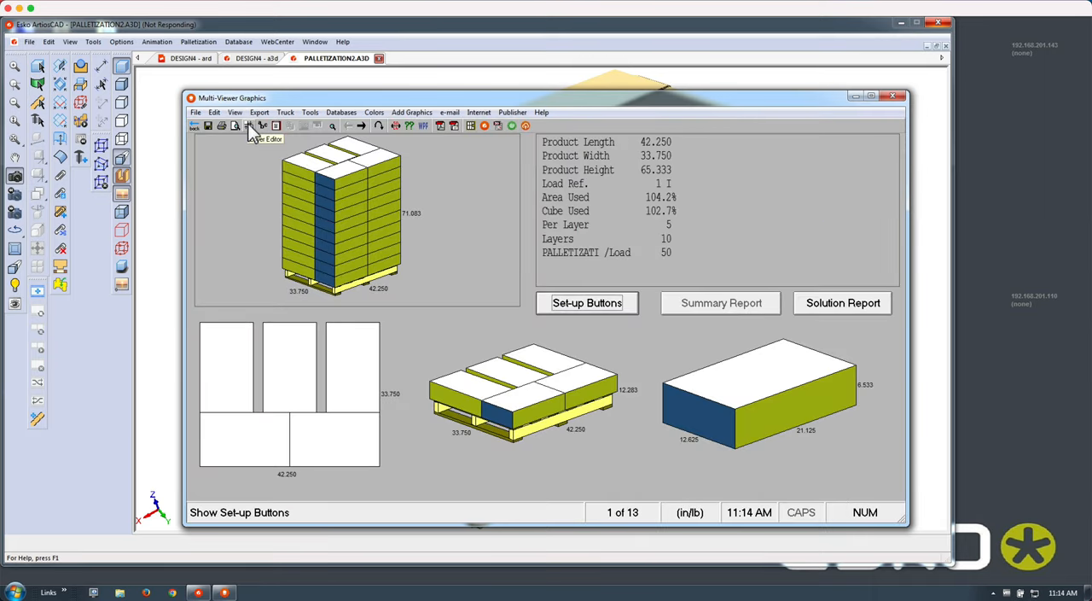
Step to the next load solution and back to solution 1 of 13 (50 cartons)
left_click(361, 126)
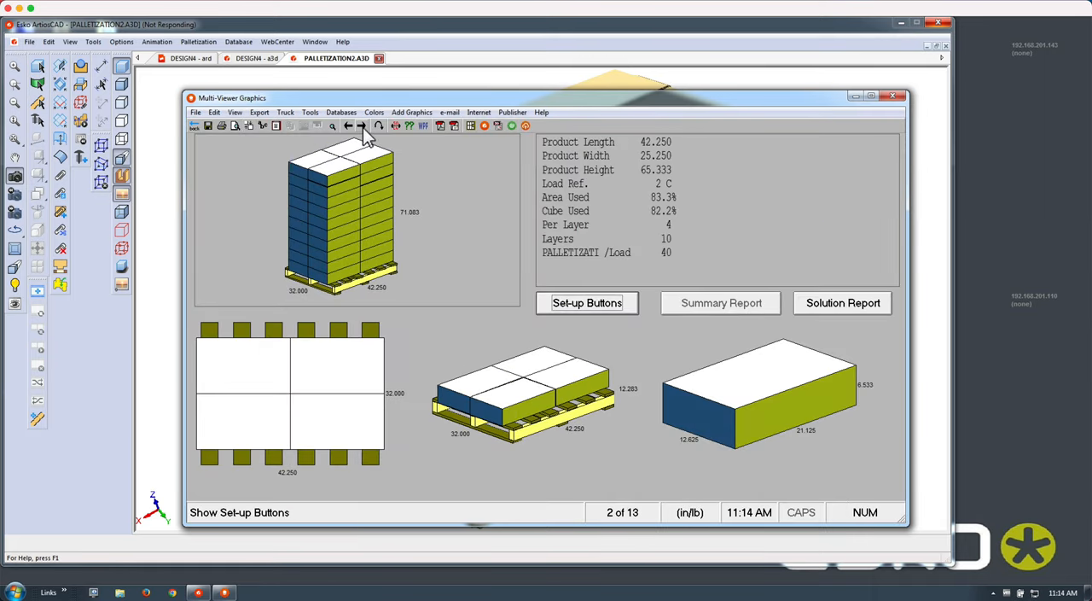
mouse_move(349, 126)
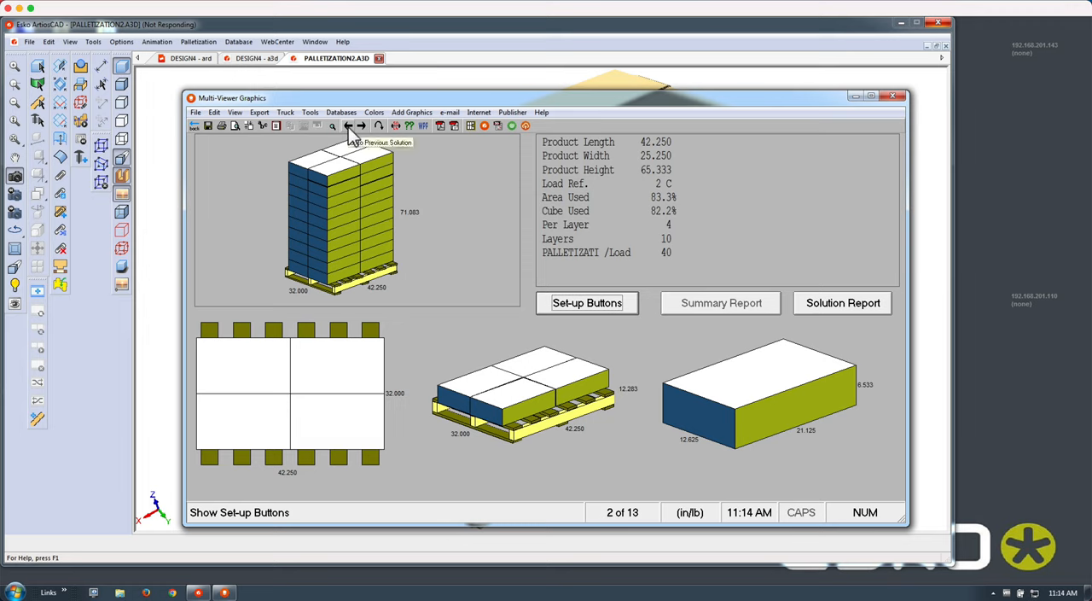
left_click(348, 125)
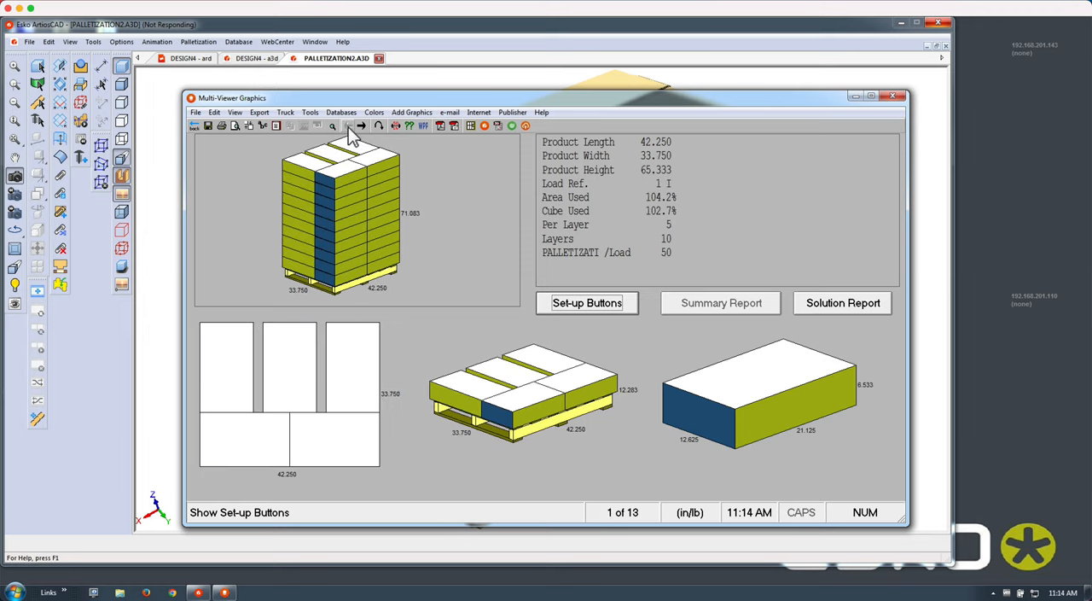
mouse_move(318, 353)
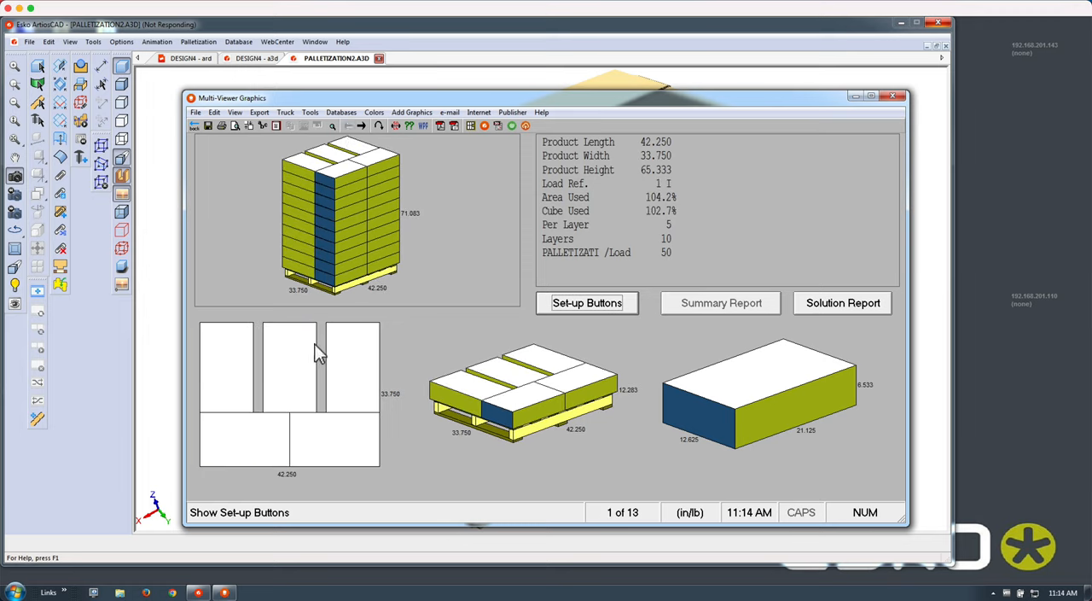
mouse_move(357, 294)
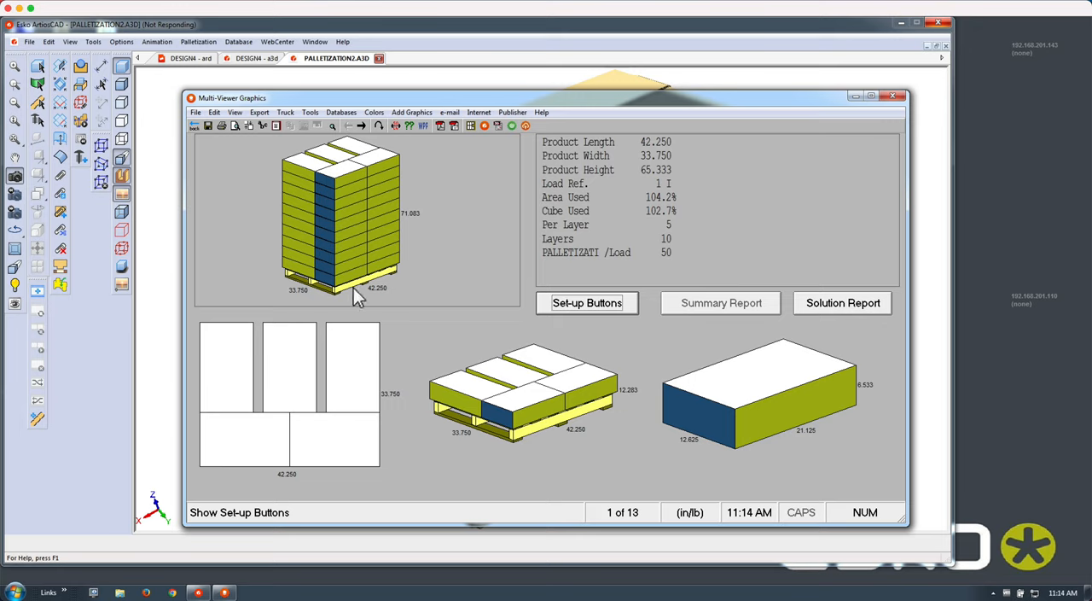
mouse_move(193, 129)
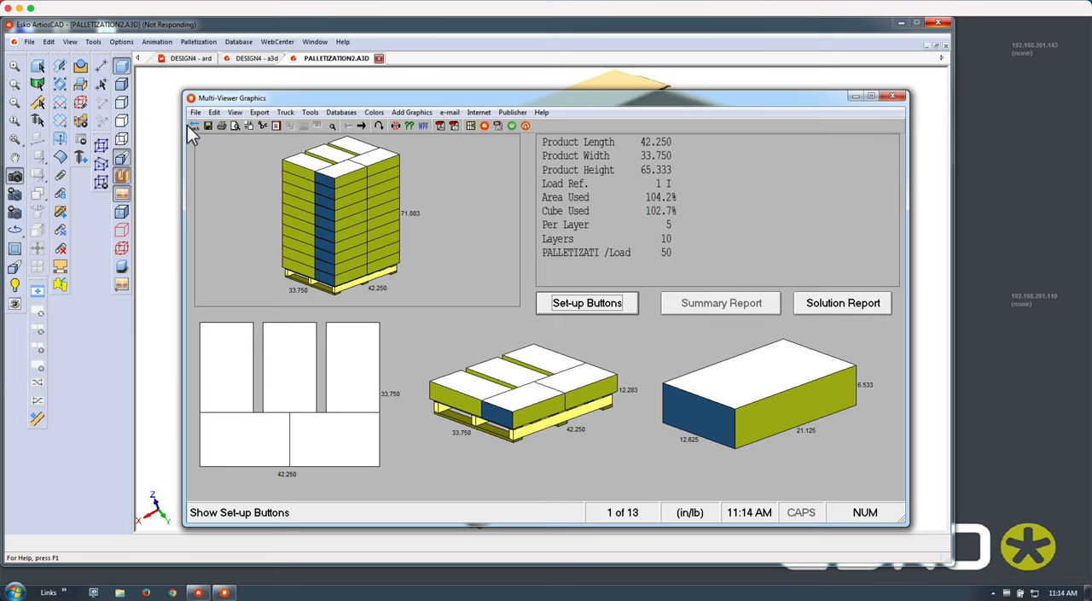
mouse_move(198, 134)
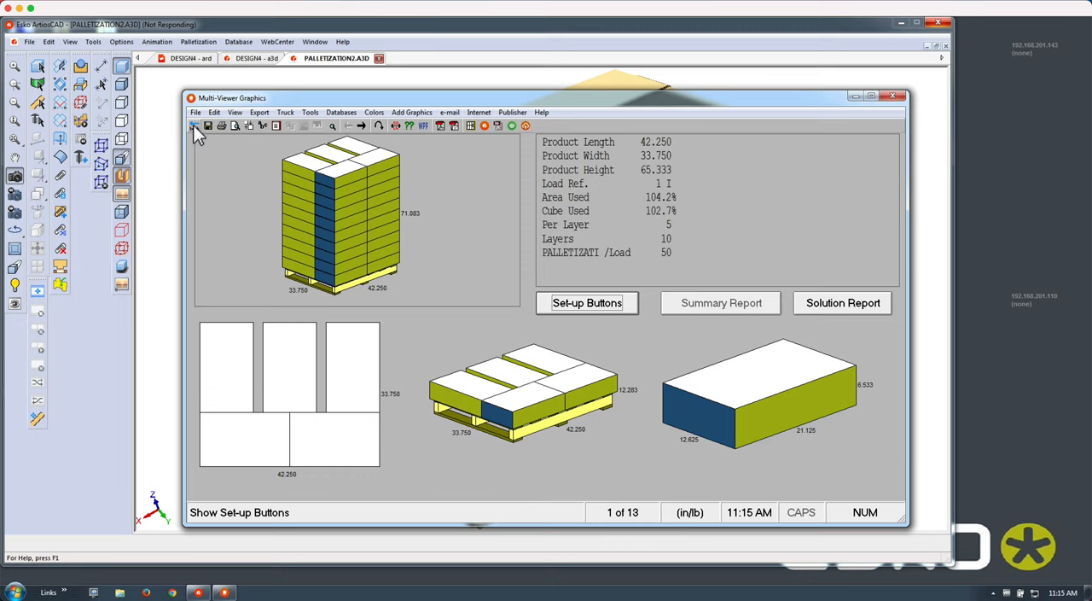
Export the 50-crate load to ArtiosCAD with File > Export and Exit
left_click(196, 112)
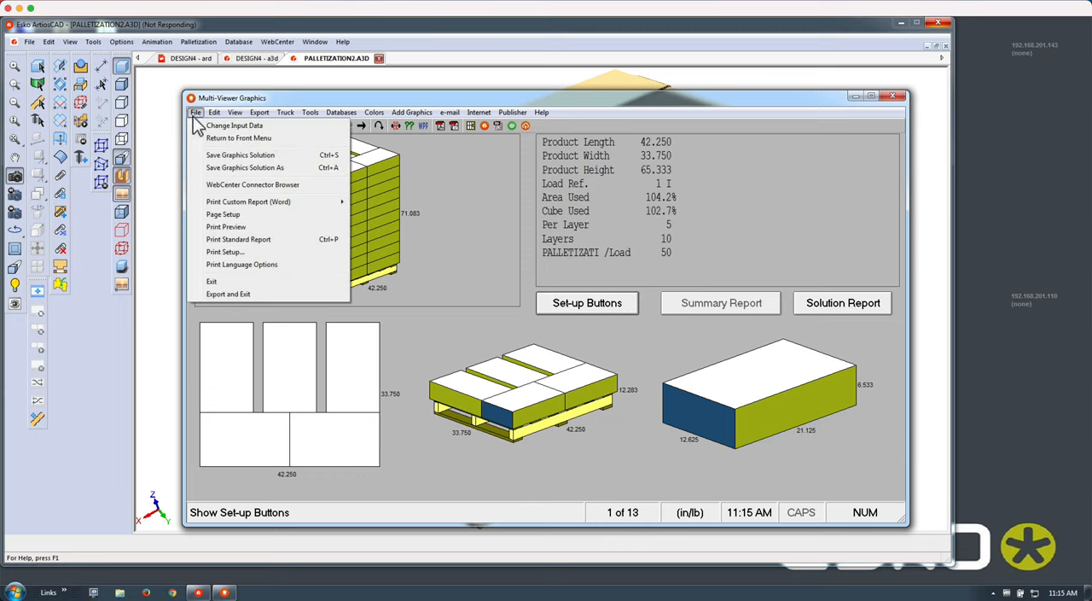
mouse_move(218, 303)
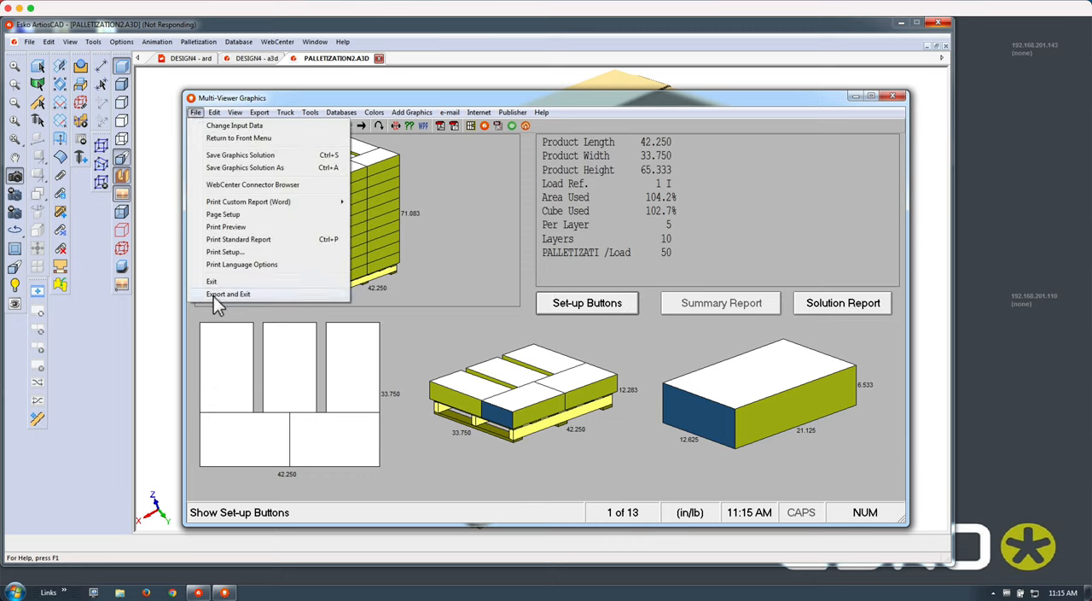
left_click(228, 293)
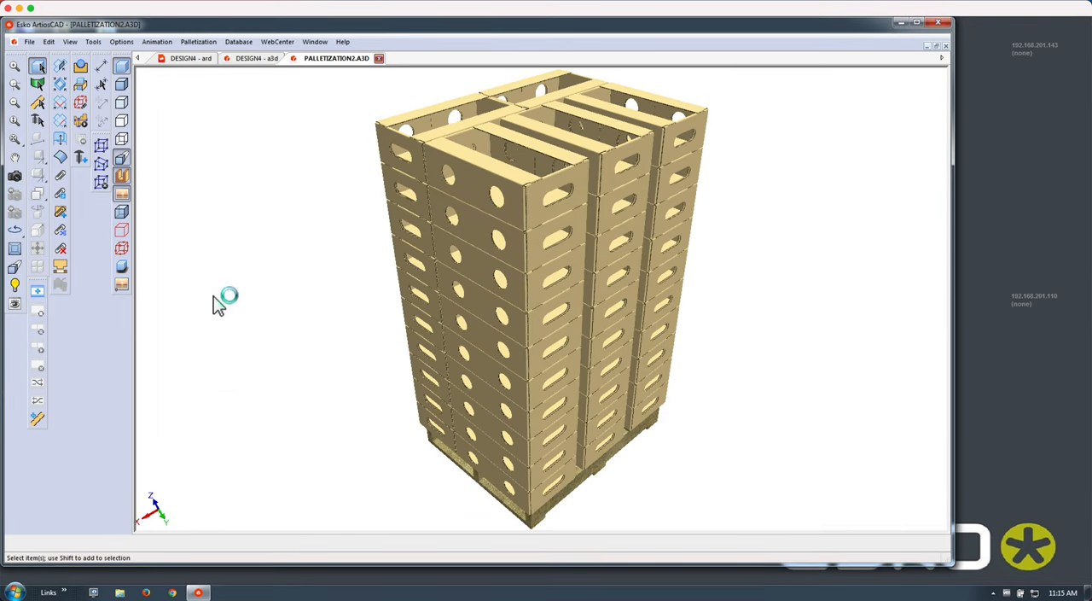
left_click(15, 178)
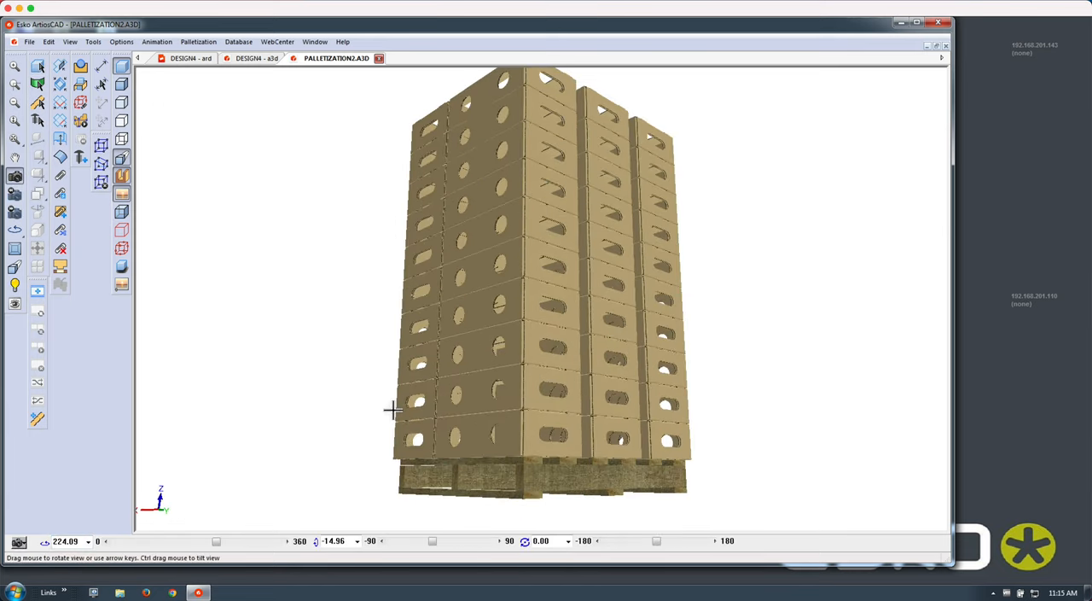
left_click_drag(393, 409, 372, 378)
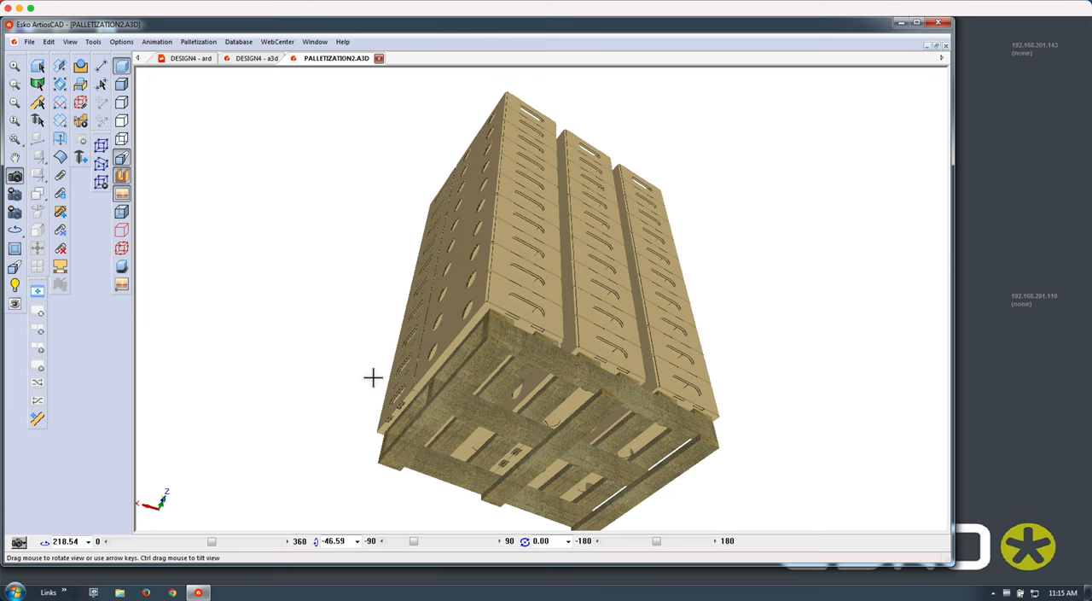
left_click_drag(373, 378, 346, 331)
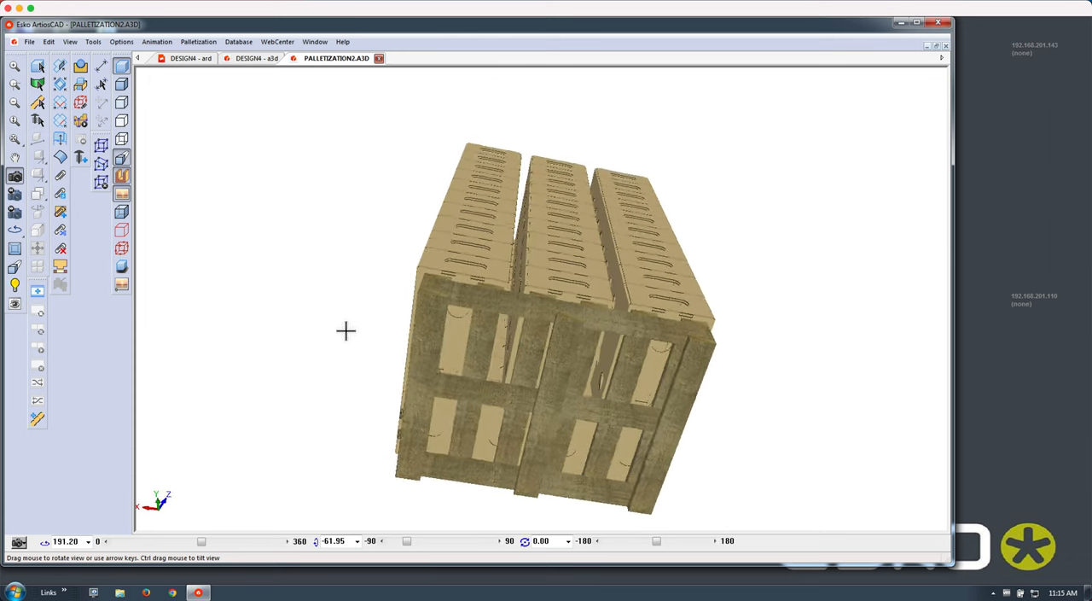
left_click_drag(346, 330, 385, 308)
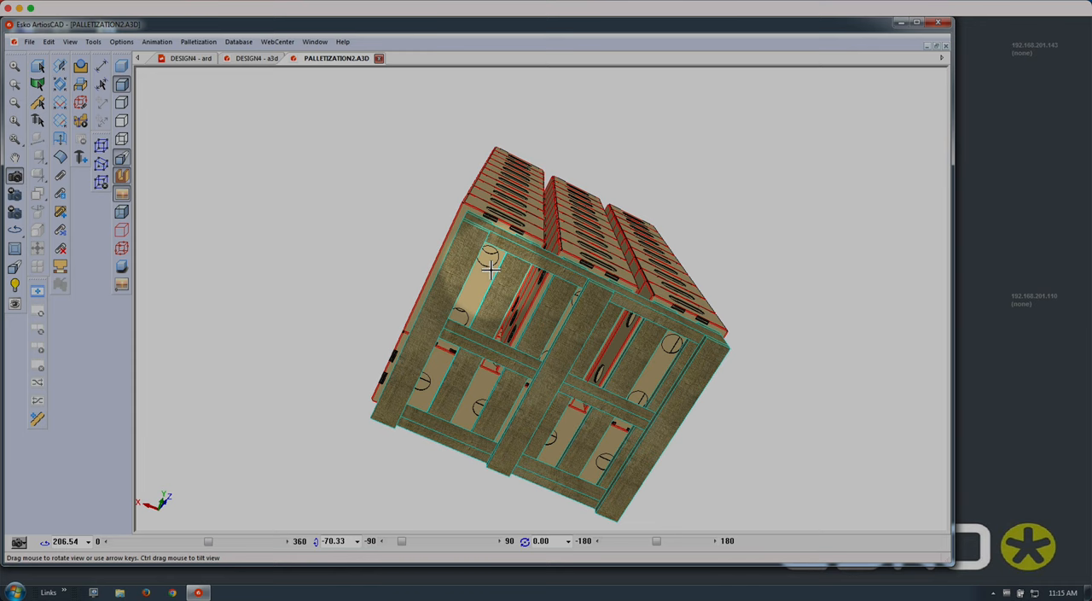
mouse_move(344, 258)
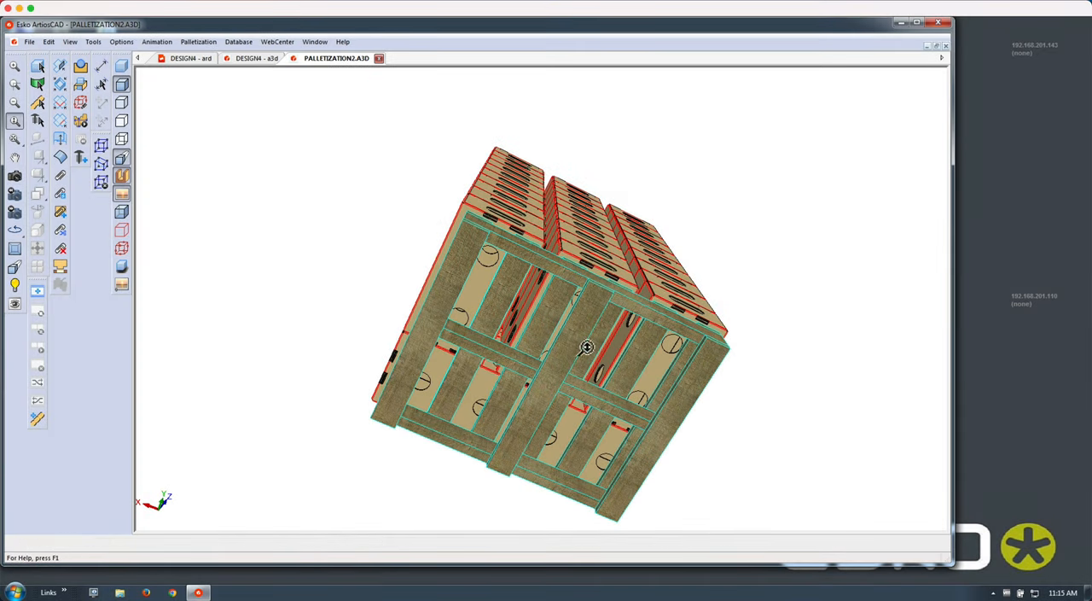
left_click_drag(587, 347, 706, 261)
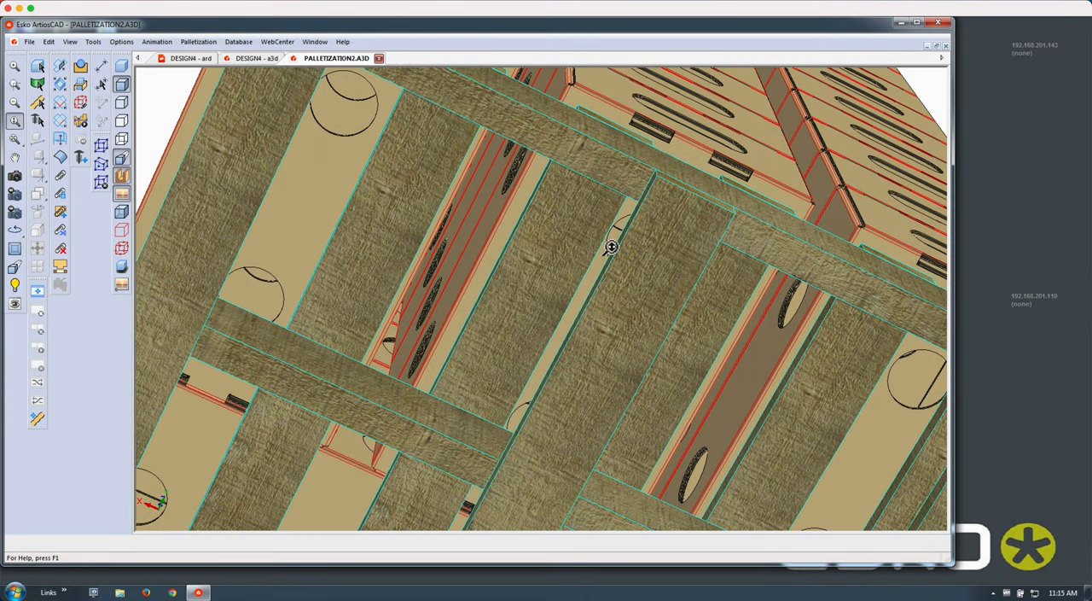
mouse_move(919, 386)
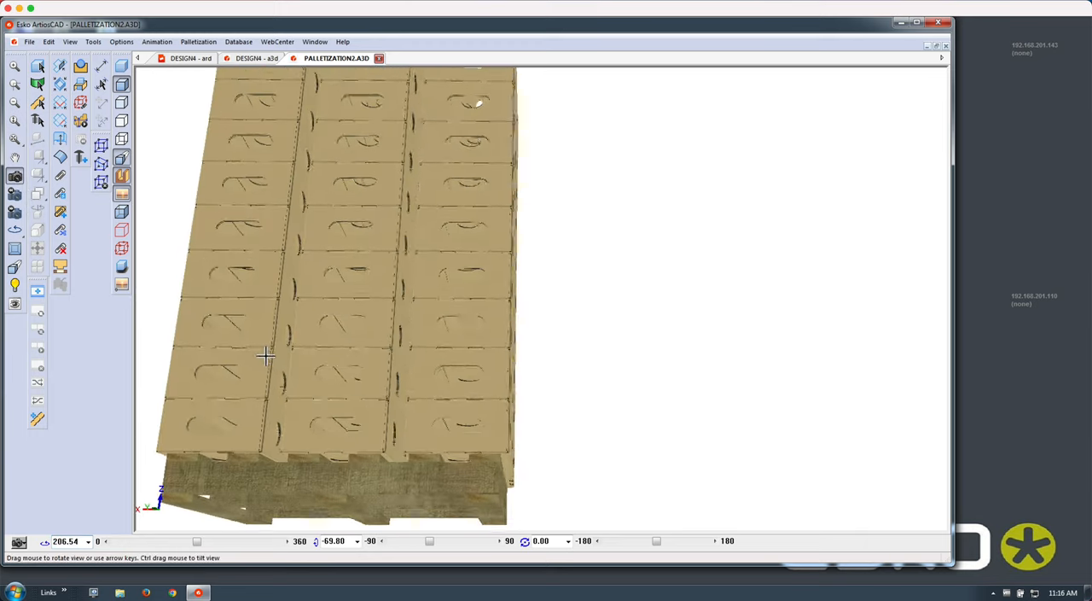
Orbit the palletized stack to view its side, front and top crates
left_click_drag(265, 354, 353, 272)
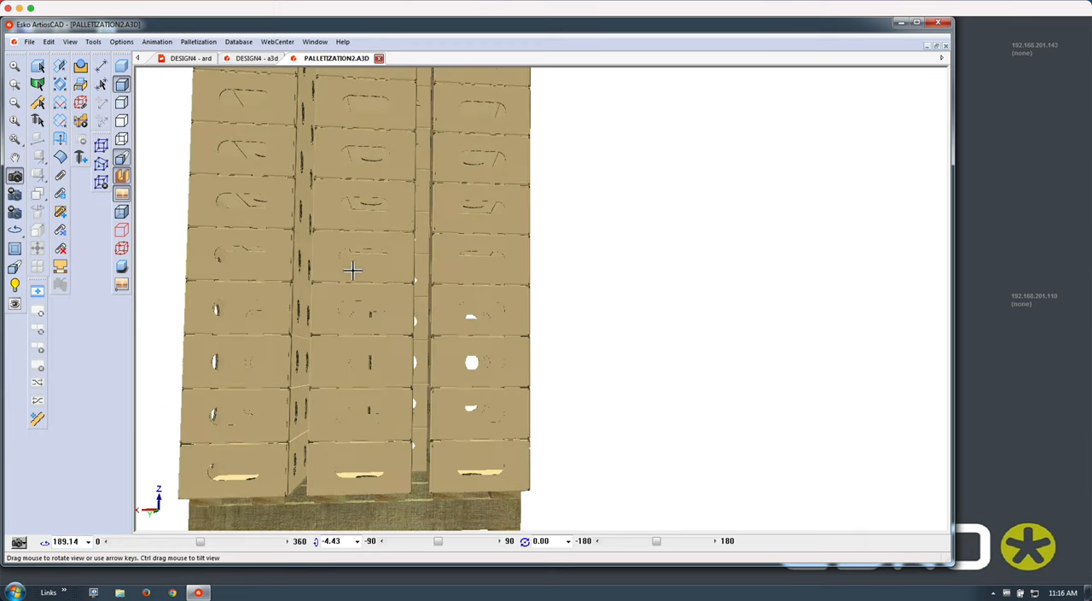
left_click_drag(353, 272, 363, 271)
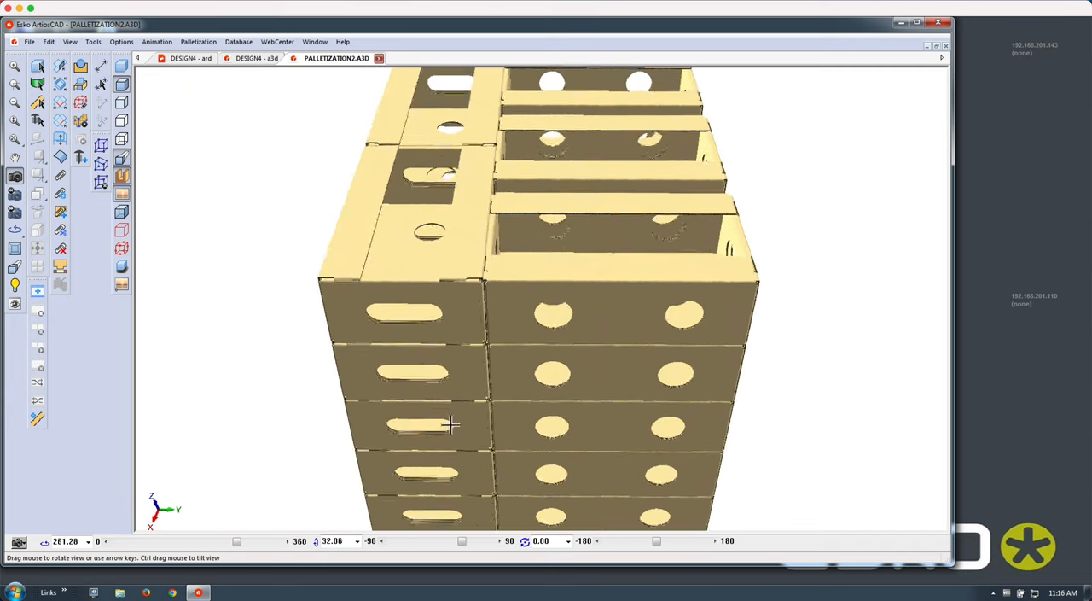
left_click_drag(452, 424, 259, 171)
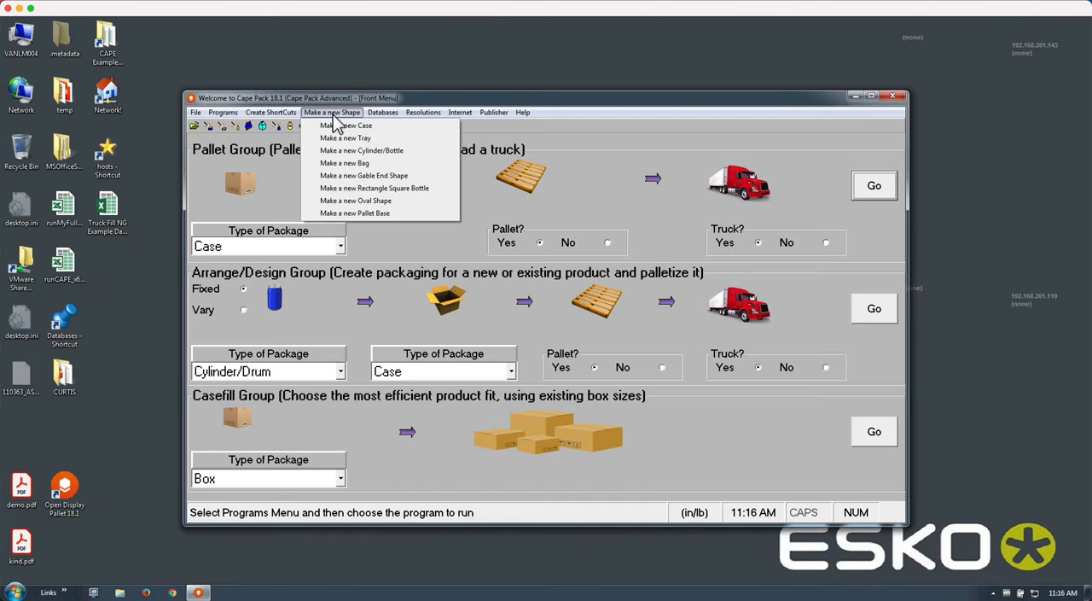
mouse_move(347, 222)
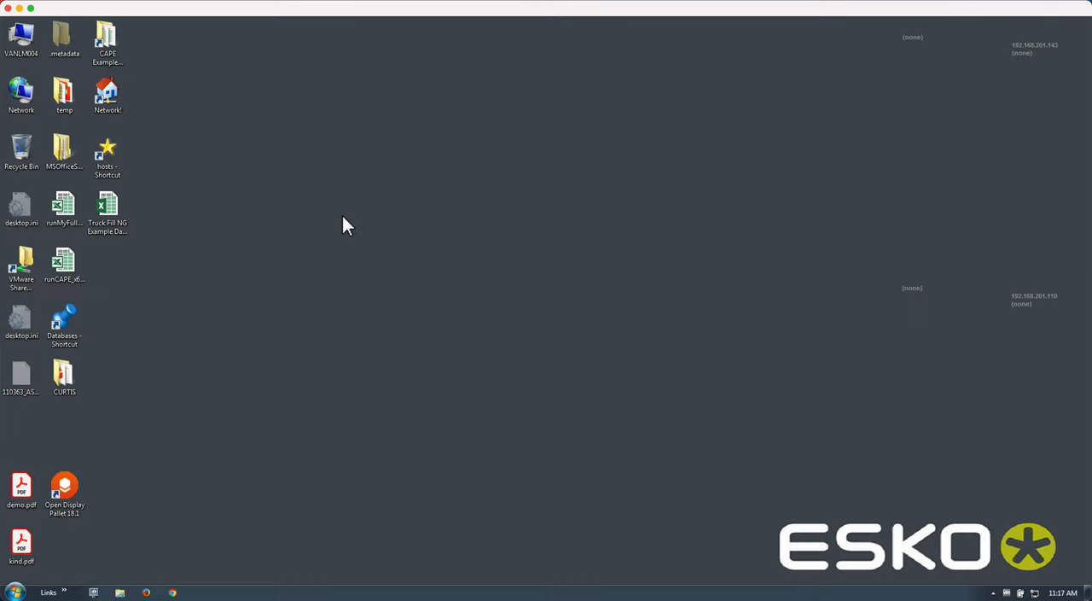
Launch the Pallet Builder and choose Open Pallet (Standard Dialog)
double_click(62, 485)
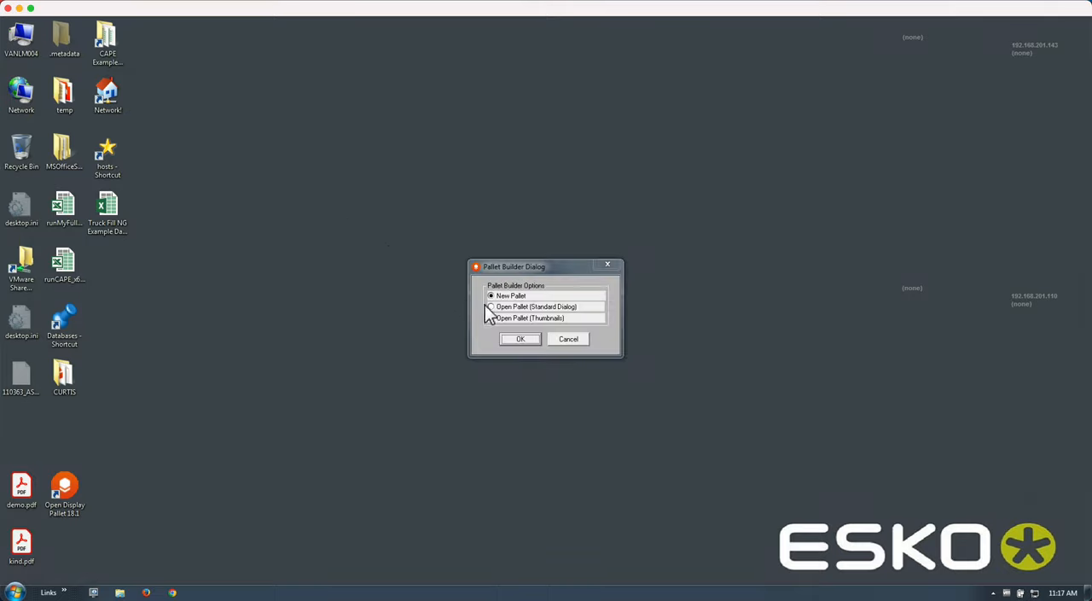
left_click(489, 306)
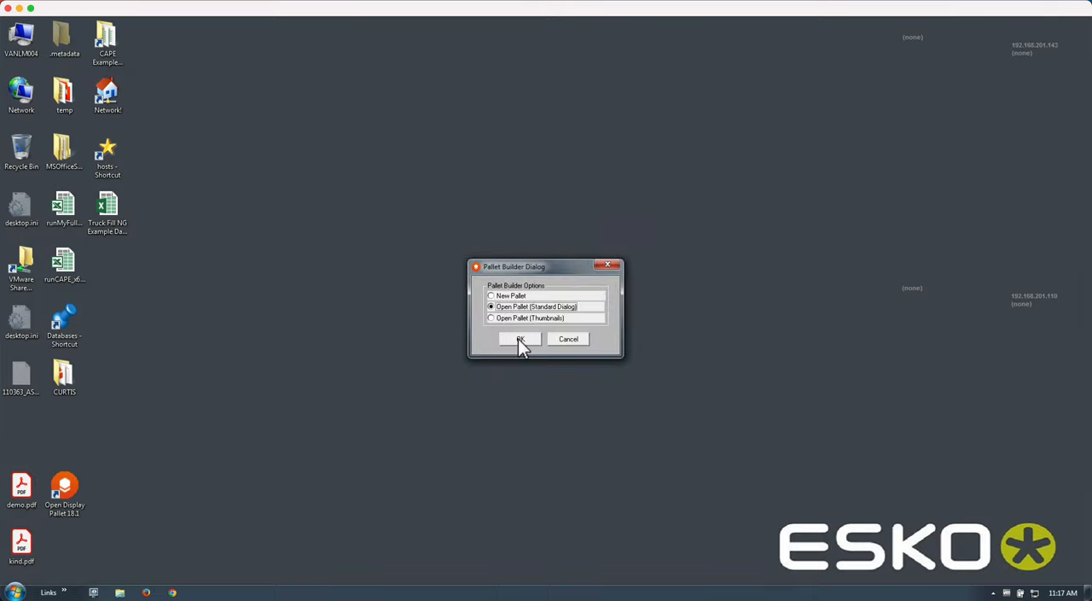
left_click(519, 339)
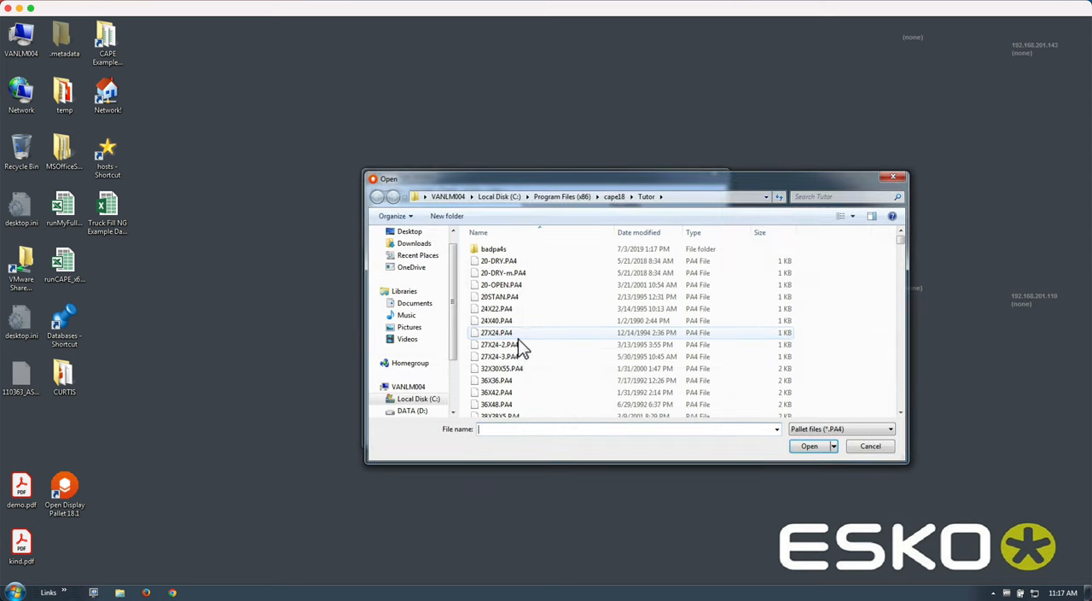
mouse_move(525, 349)
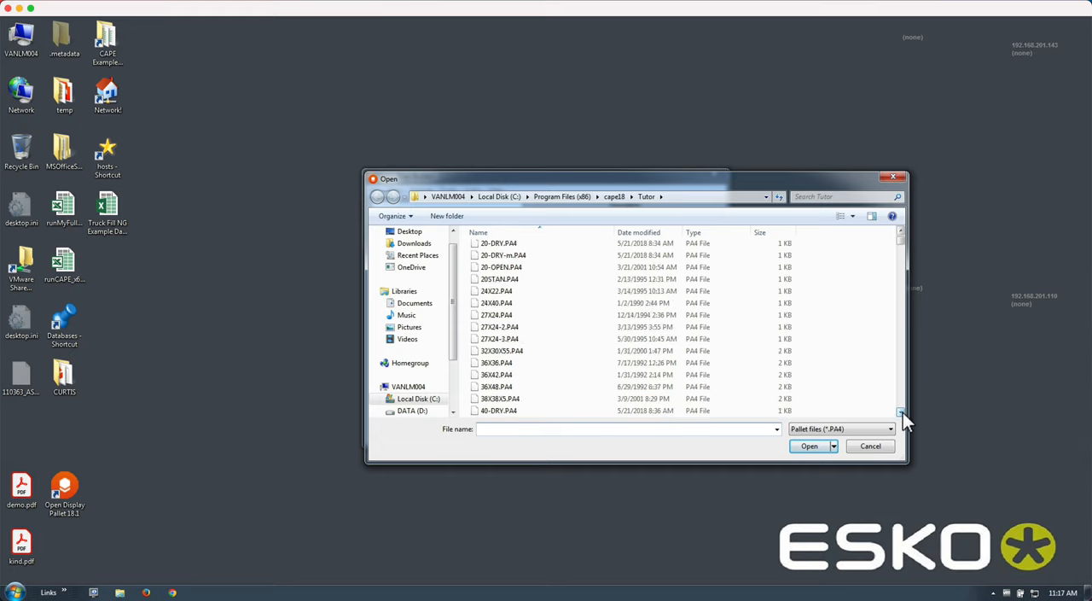
Scroll the Tutor pallet files and select 40X32.PA4
scroll("down", 3)
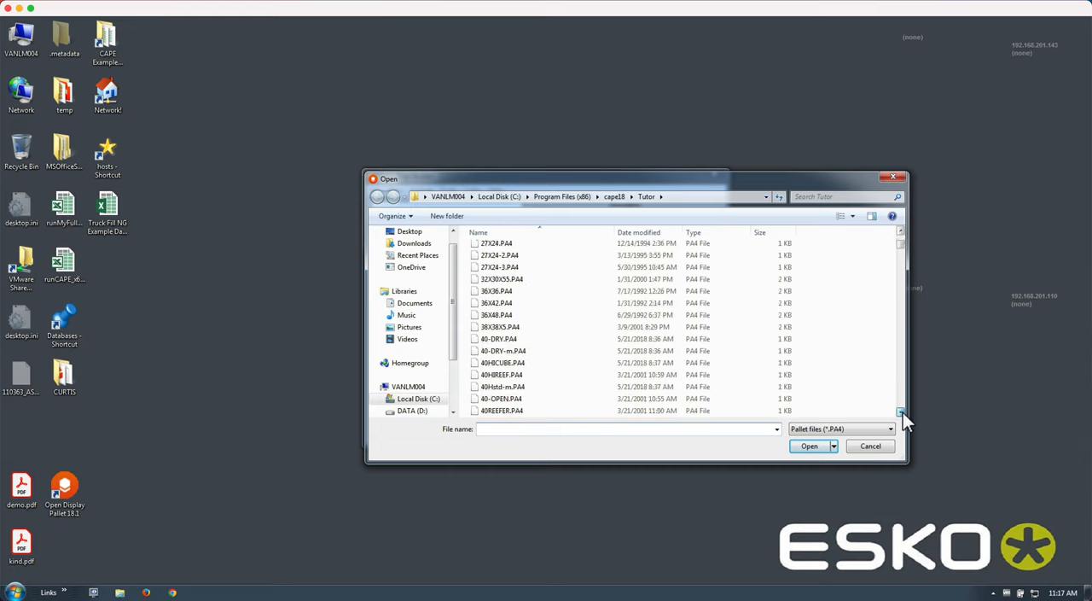
scroll("down", 3)
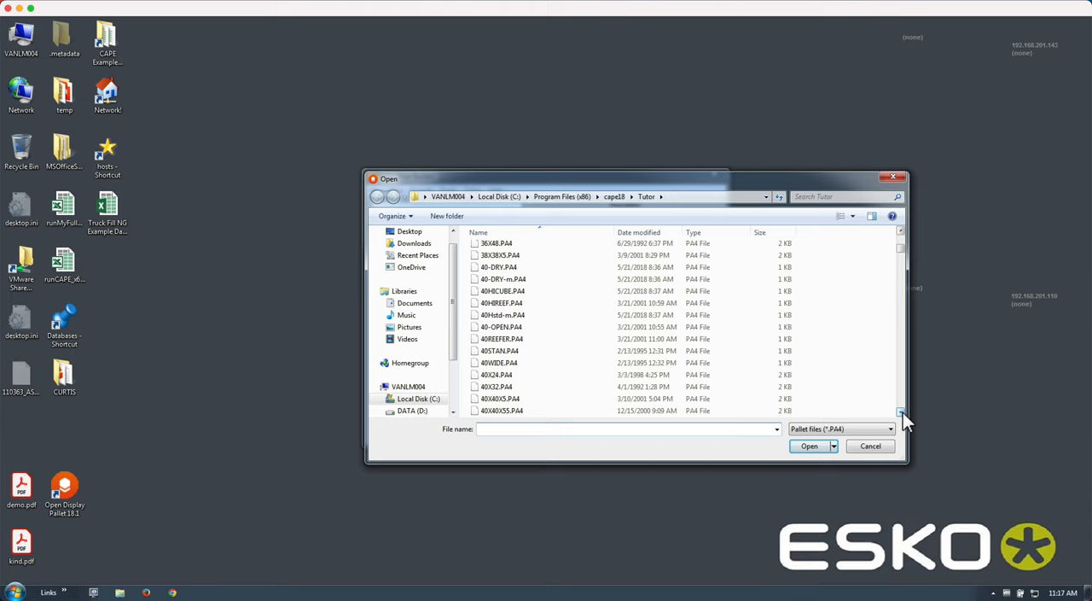
left_click(497, 386)
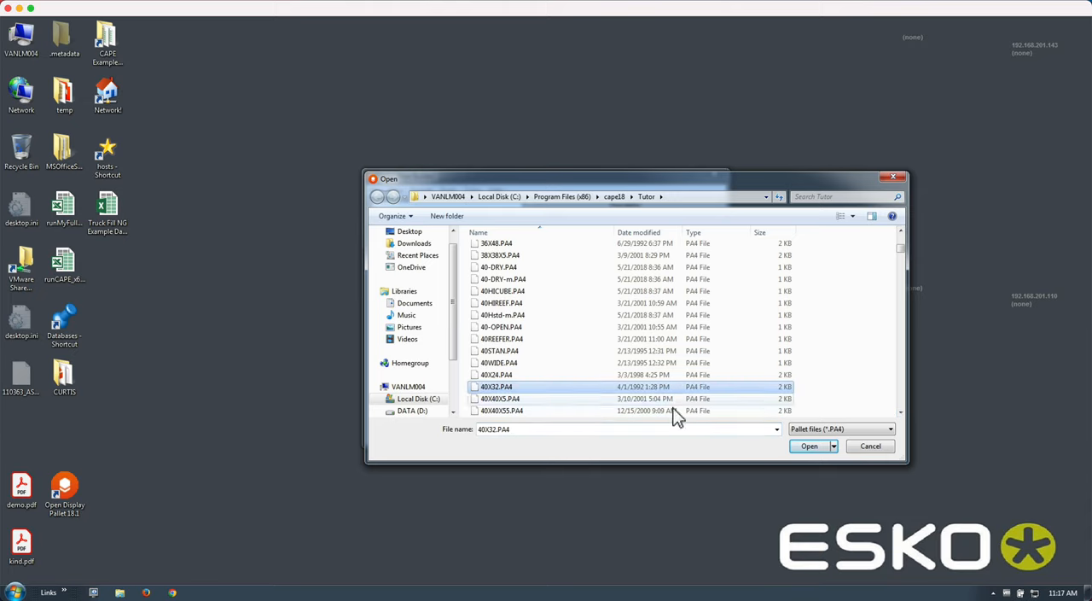
Load 40X32.PA4 into Pallet Base Builder and select the 32-inch board 2
left_click(808, 445)
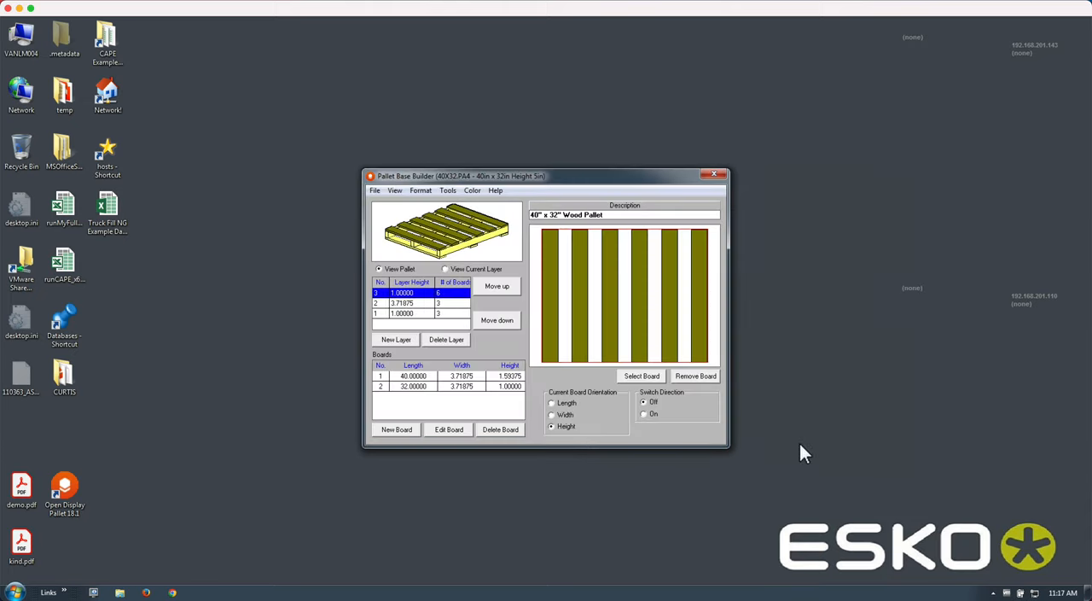
mouse_move(483, 343)
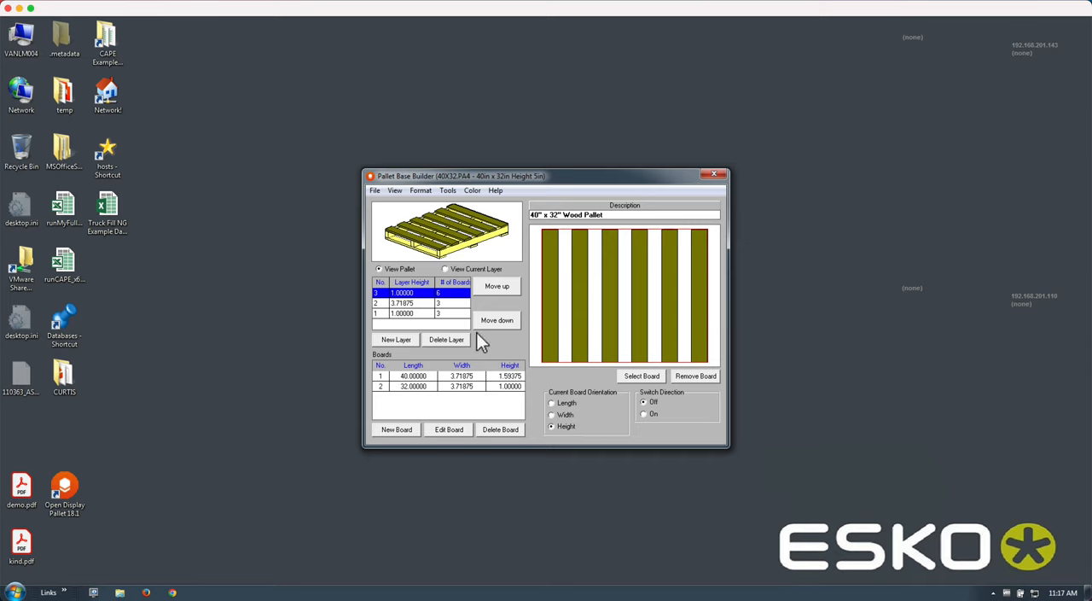
mouse_move(448, 380)
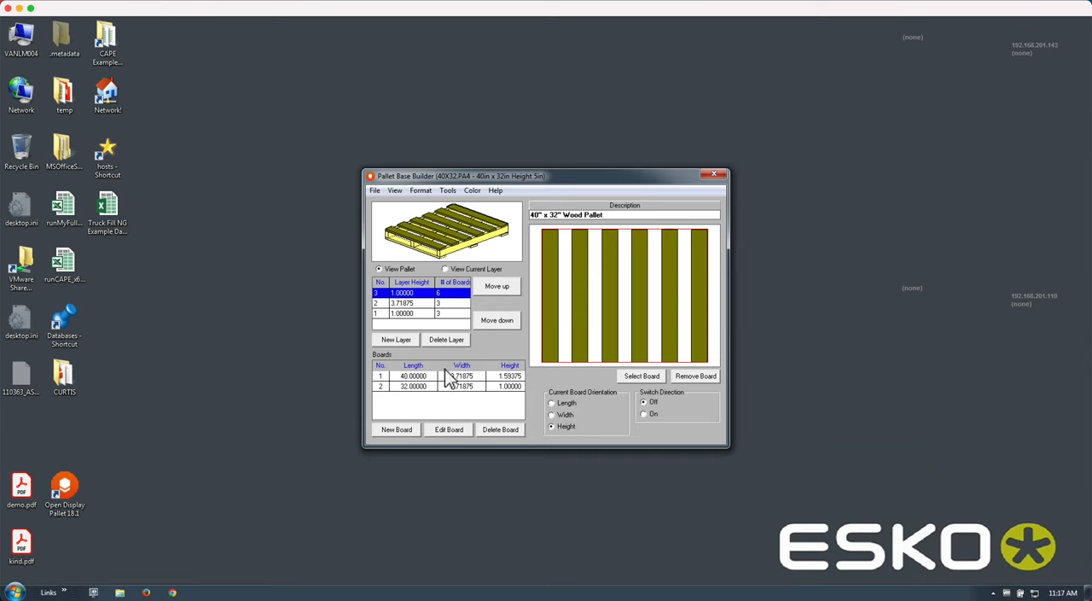
left_click(412, 375)
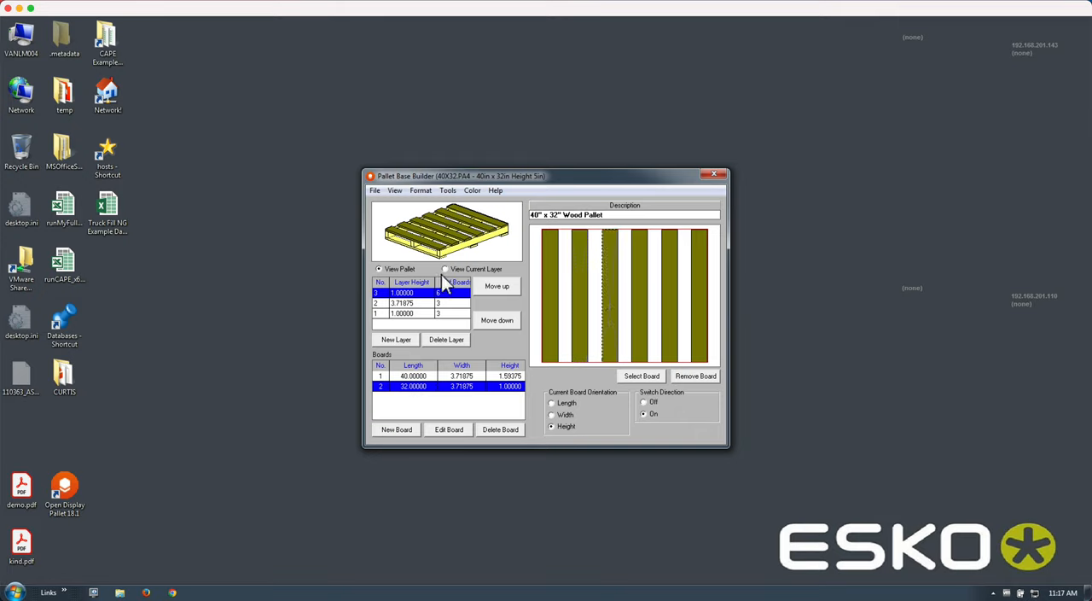
View the current layer only, stepping through layers 2 and 1
left_click(444, 269)
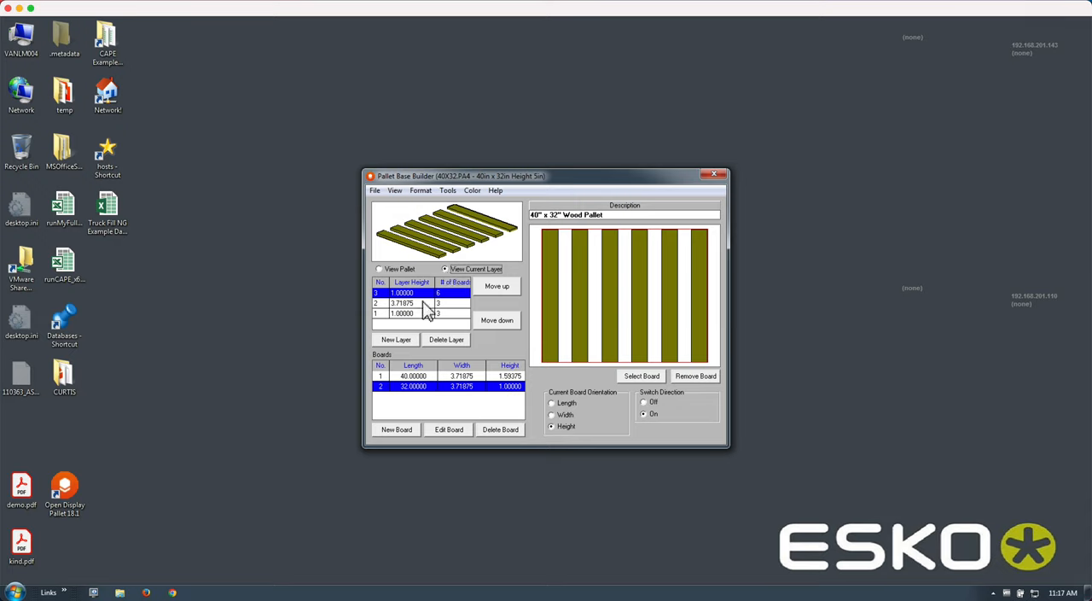
left_click(402, 303)
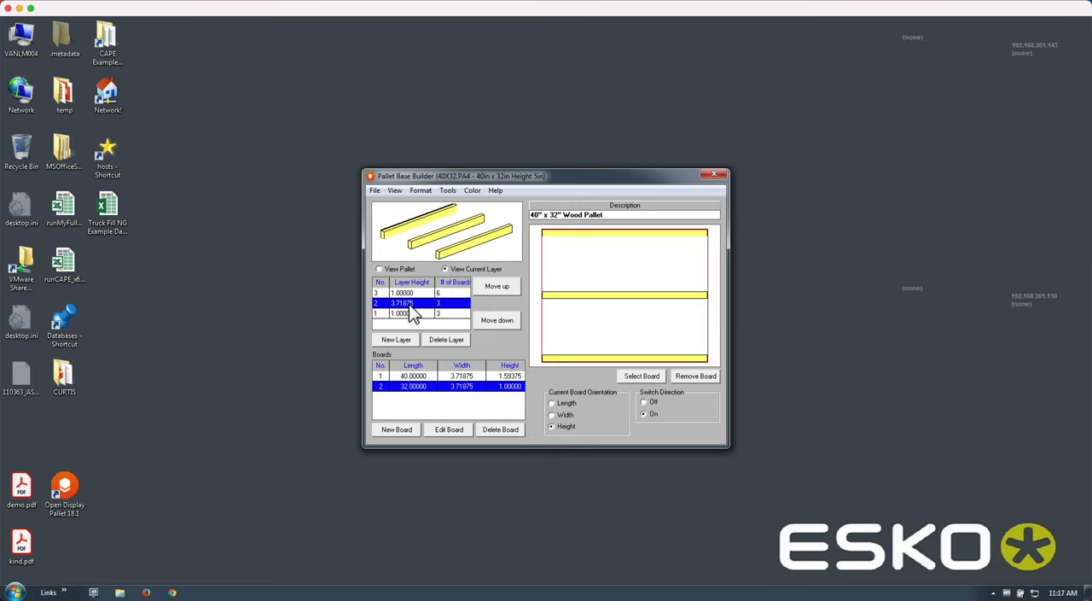
left_click(401, 312)
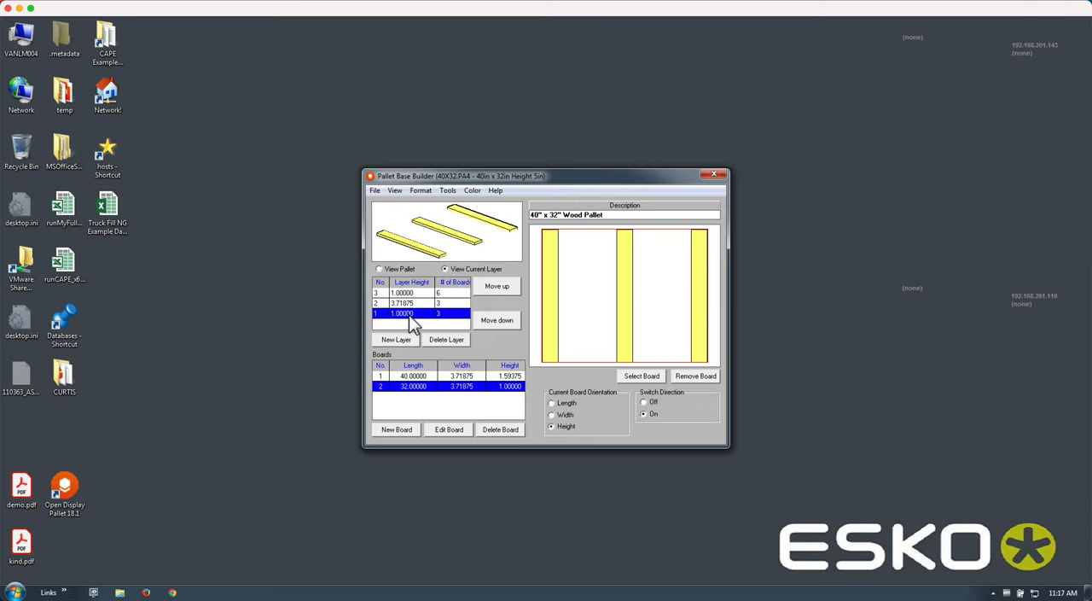
mouse_move(559, 331)
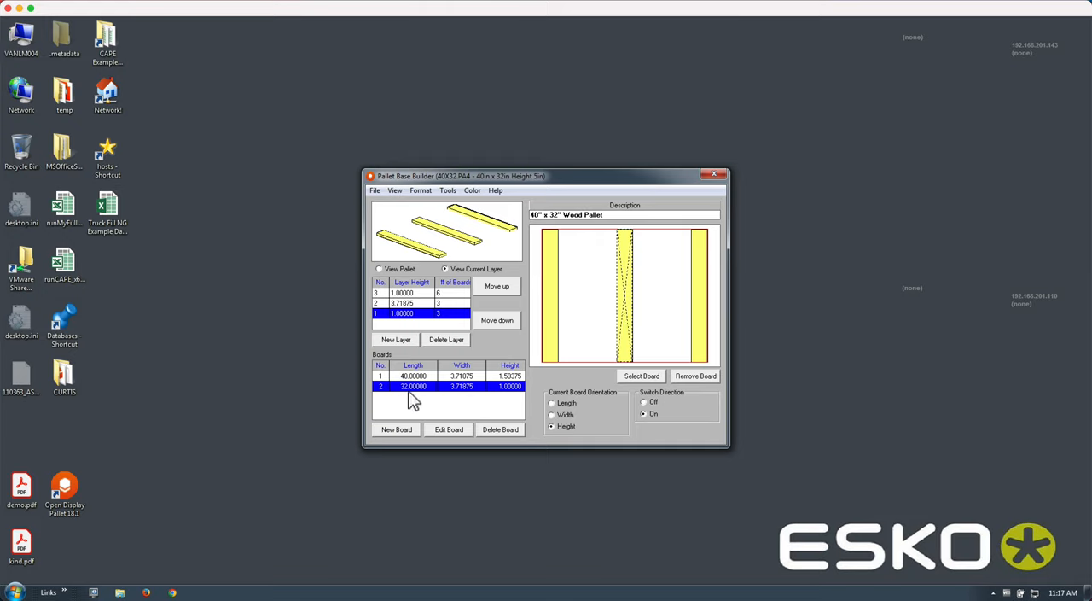
mouse_move(499, 401)
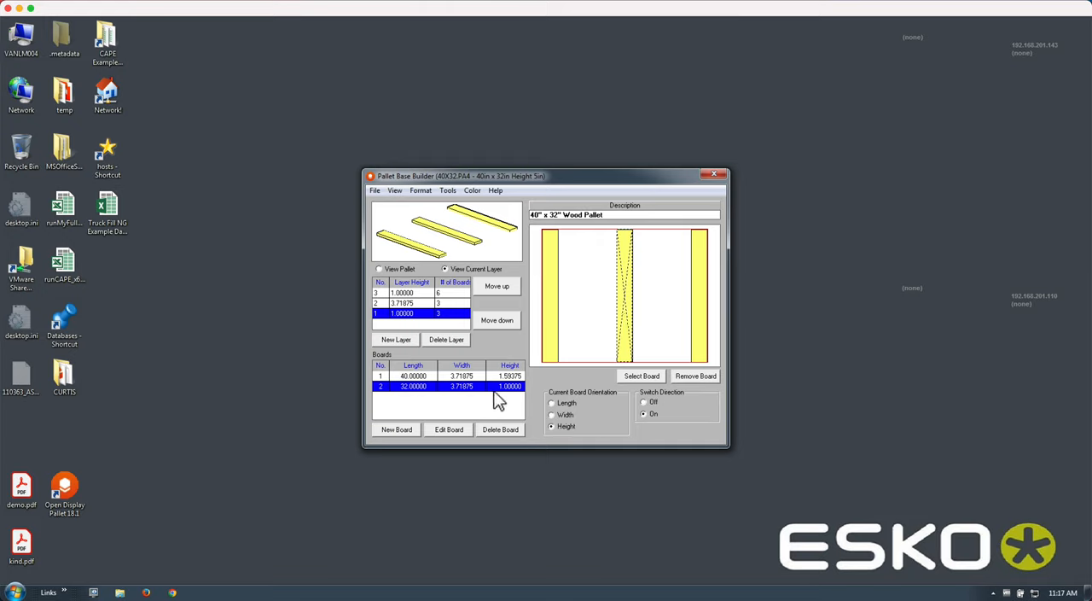
Try editing the 32-inch board, dismiss the in-use warning, and view the whole pallet
left_click(448, 429)
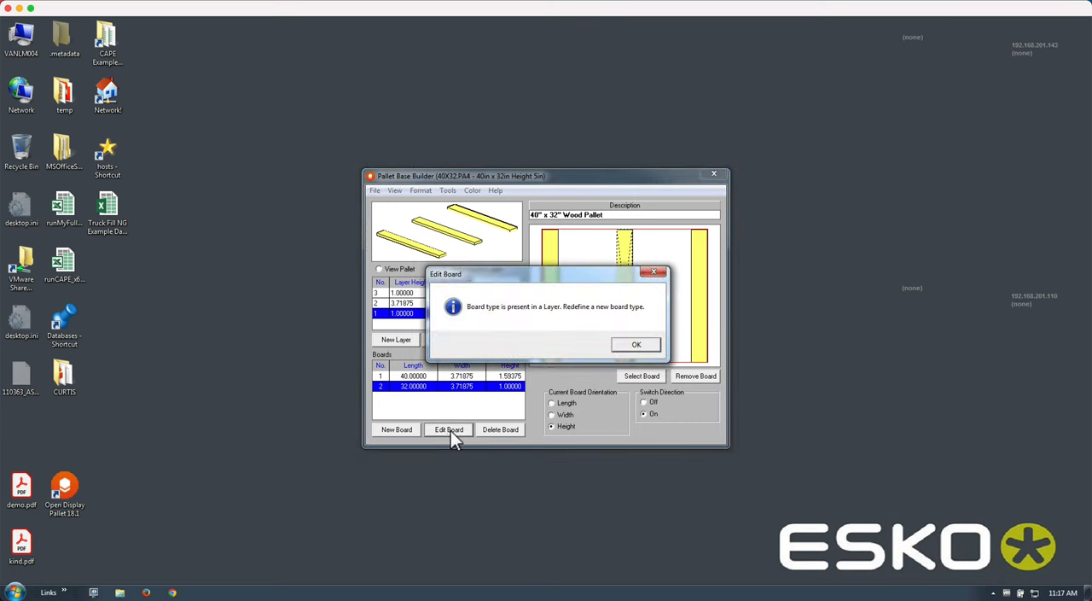
left_click(636, 344)
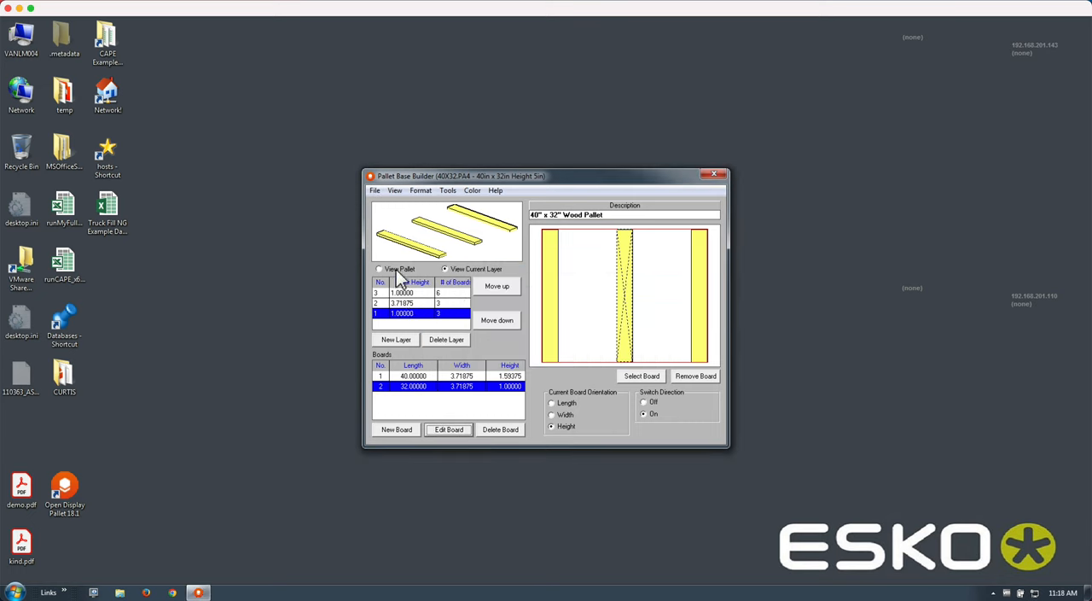
left_click(379, 269)
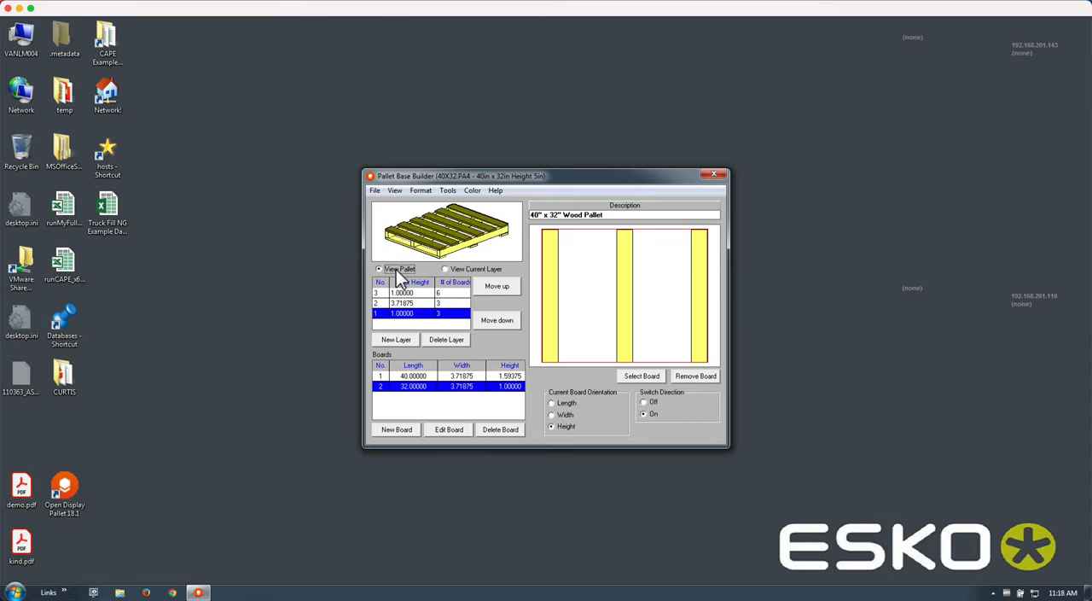
mouse_move(495, 194)
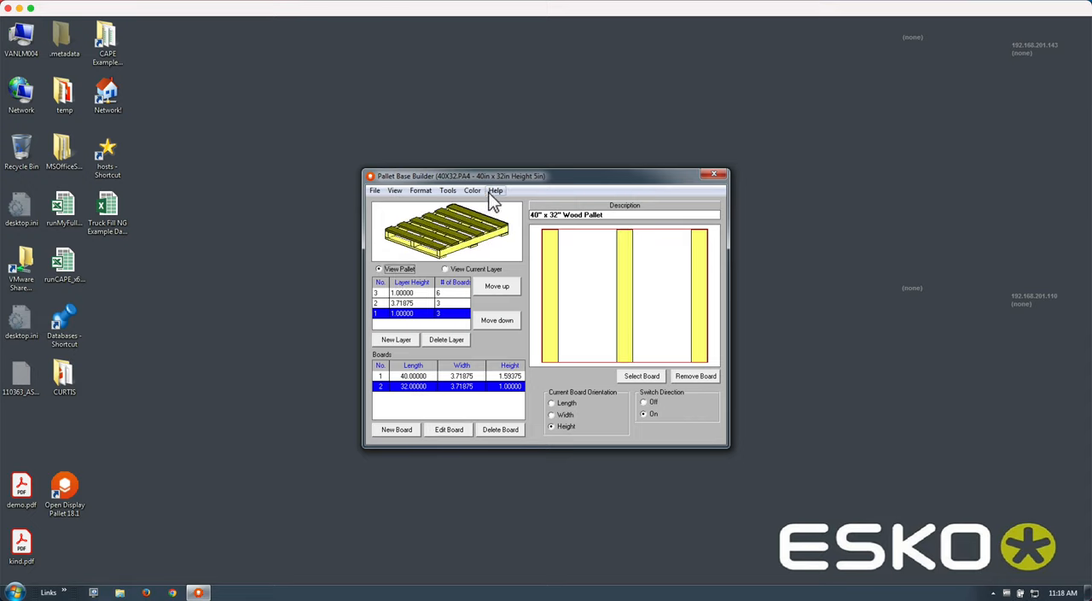
Read the Designing New Pallets help topic down to adding and orienting the first board
left_click(495, 190)
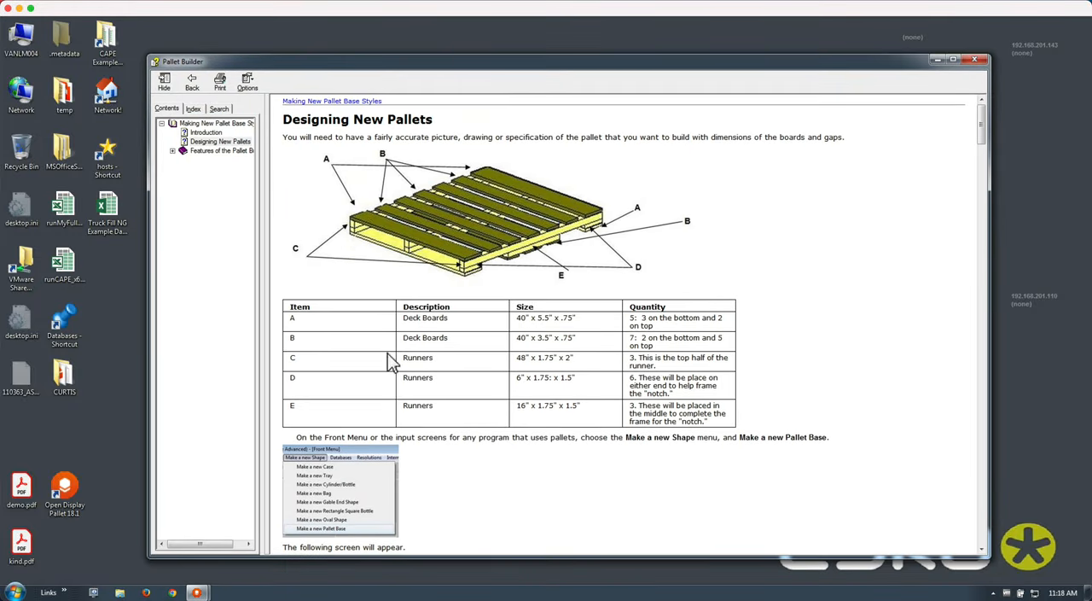
scroll("down", 3)
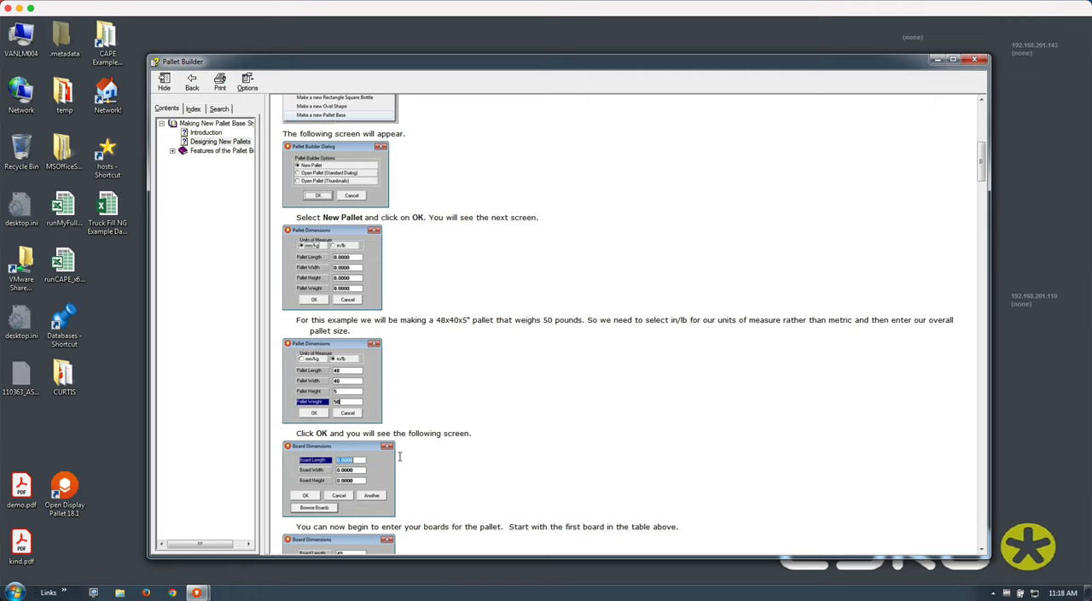
mouse_move(419, 205)
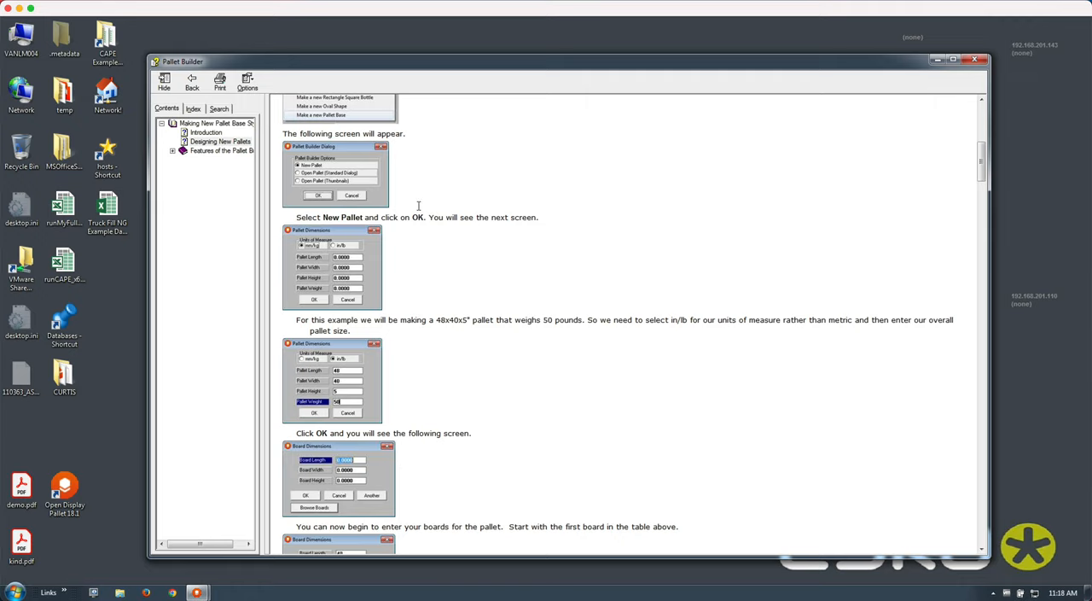
mouse_move(415, 338)
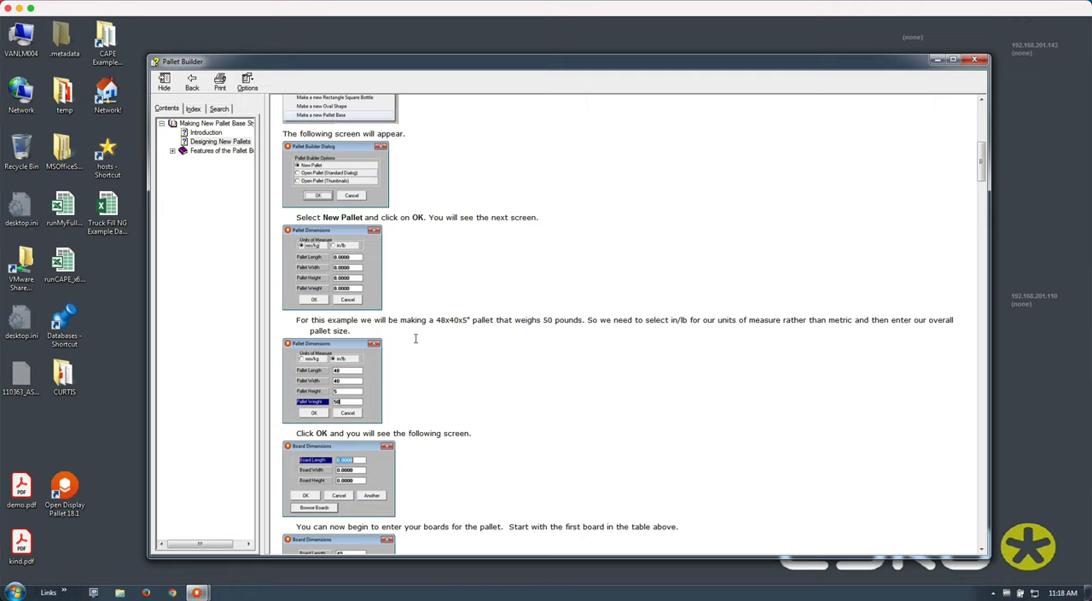
scroll("down", 3)
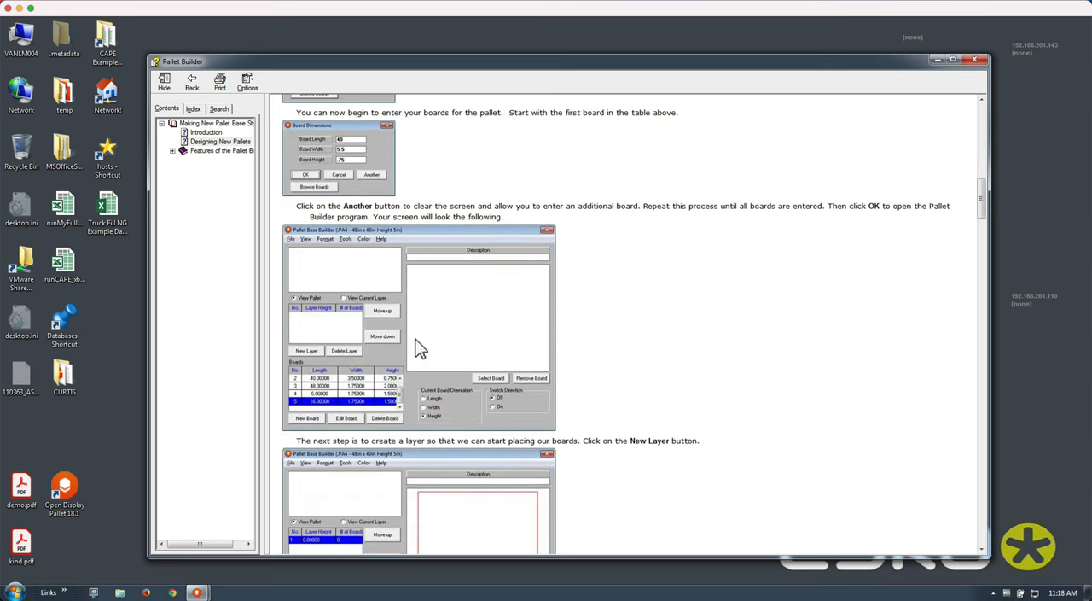
scroll("down", 3)
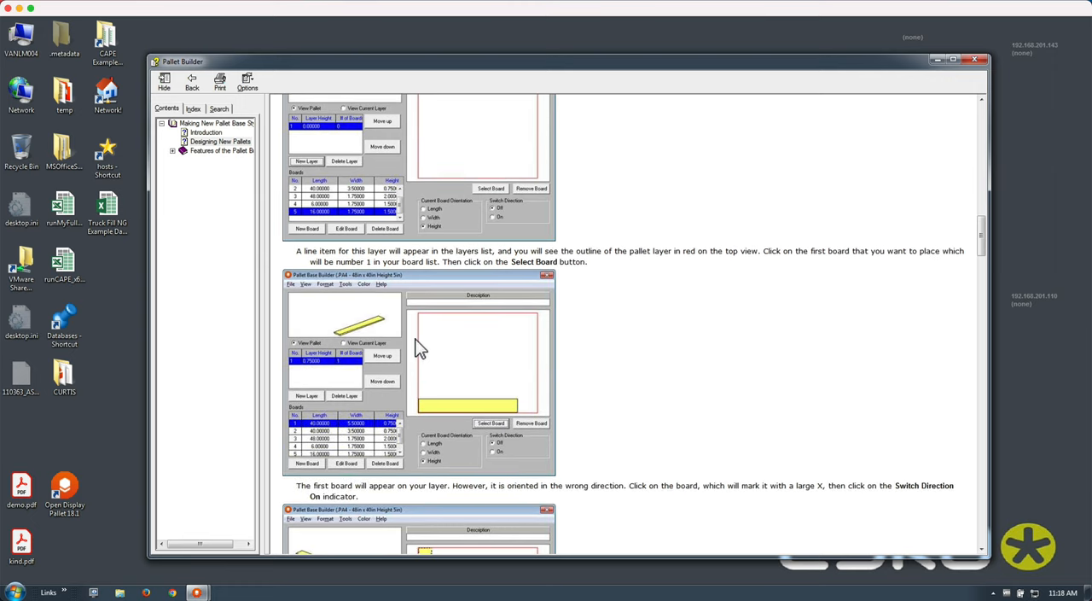
scroll("down", 3)
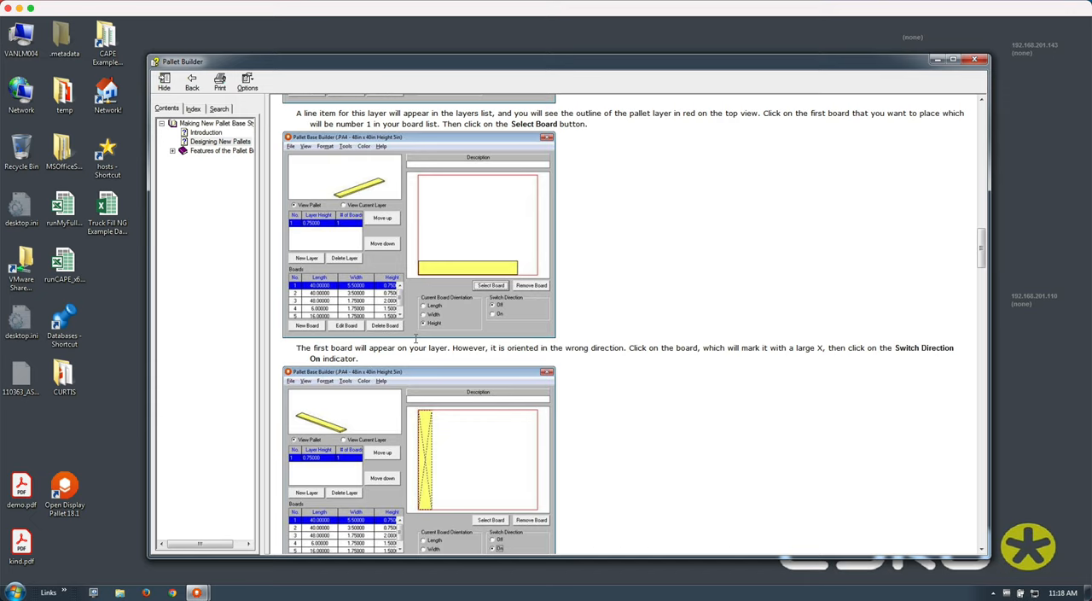
scroll("down", 3)
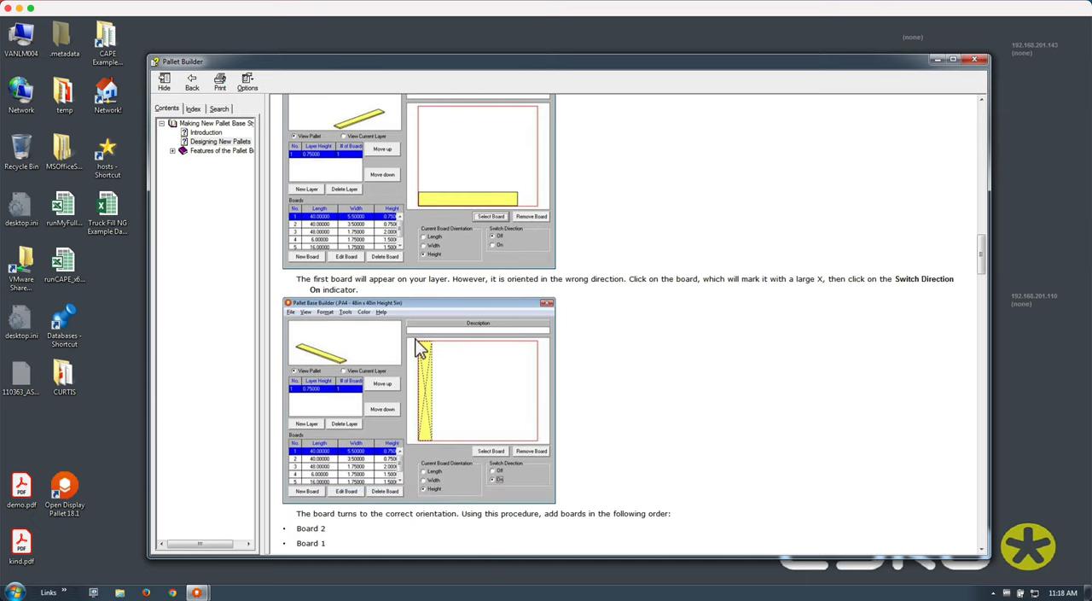